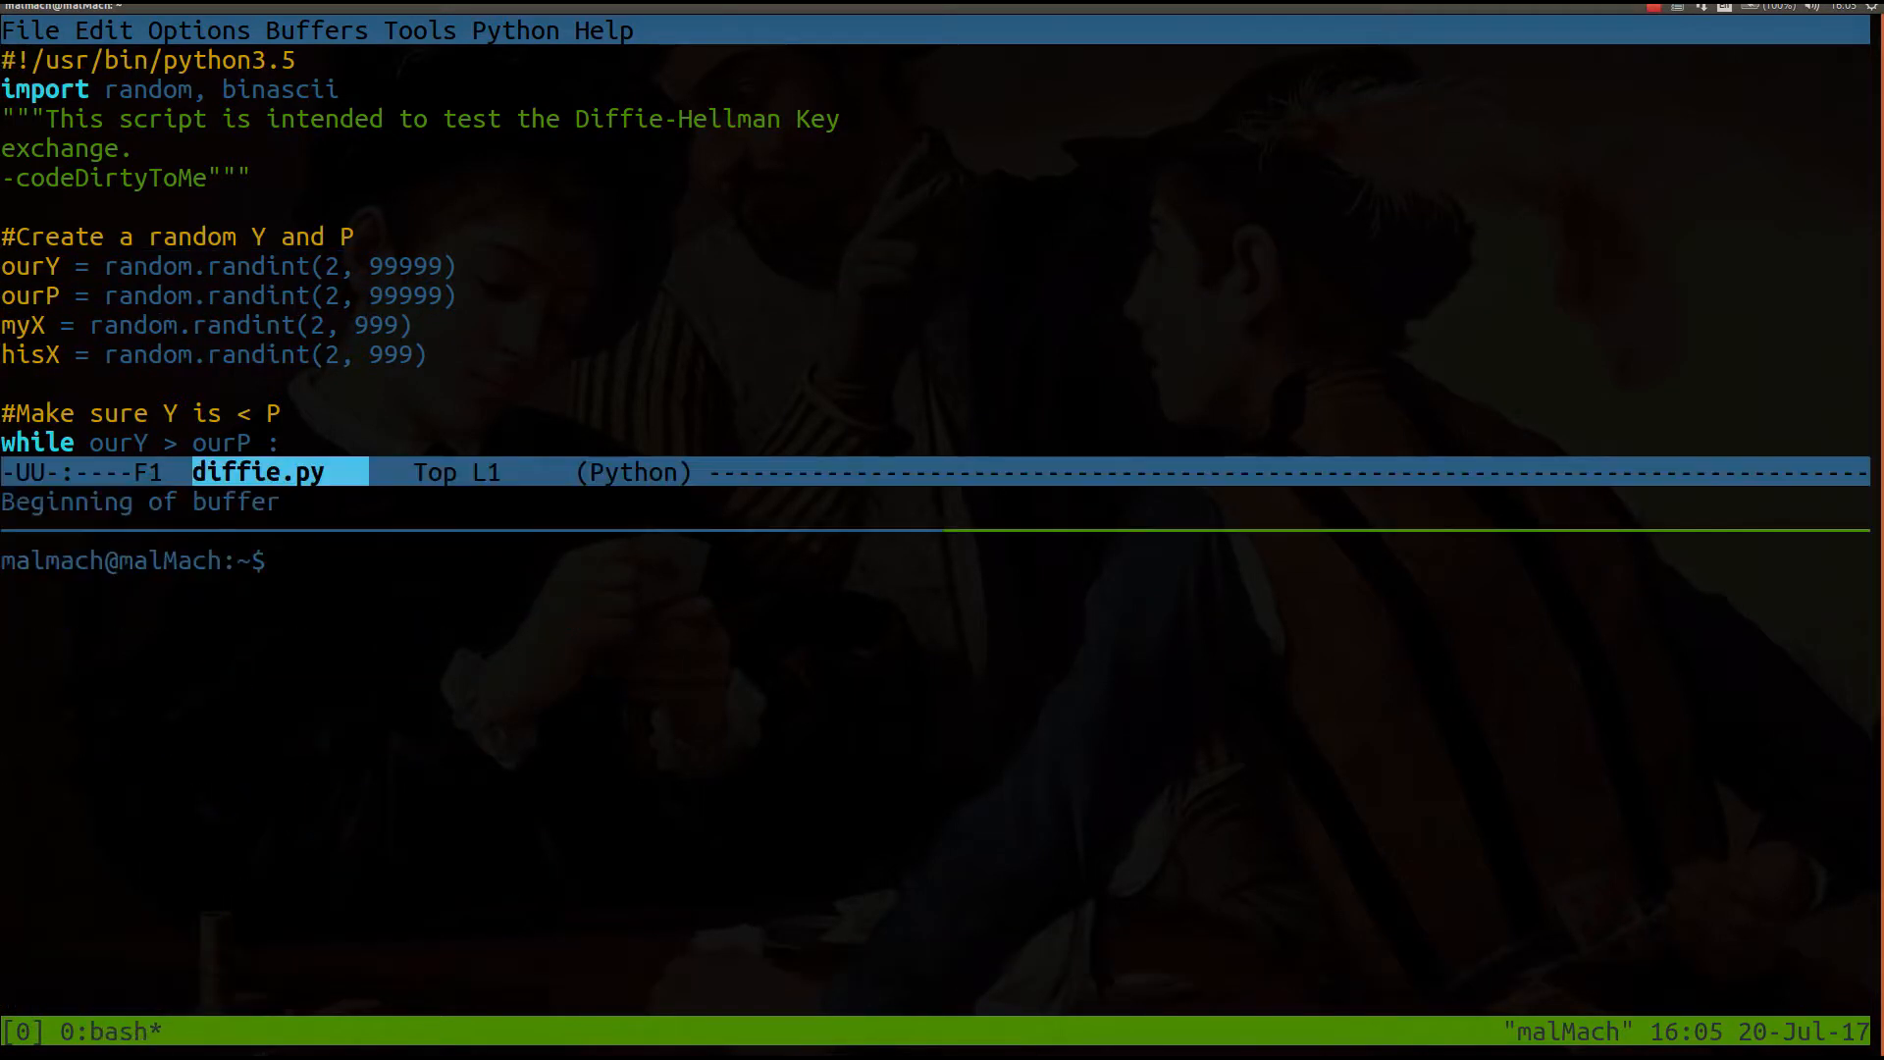
Step: Change the shell's working directory to PycharmProjects with cd PycharmProjects/
text(cd PycharmProjects/)
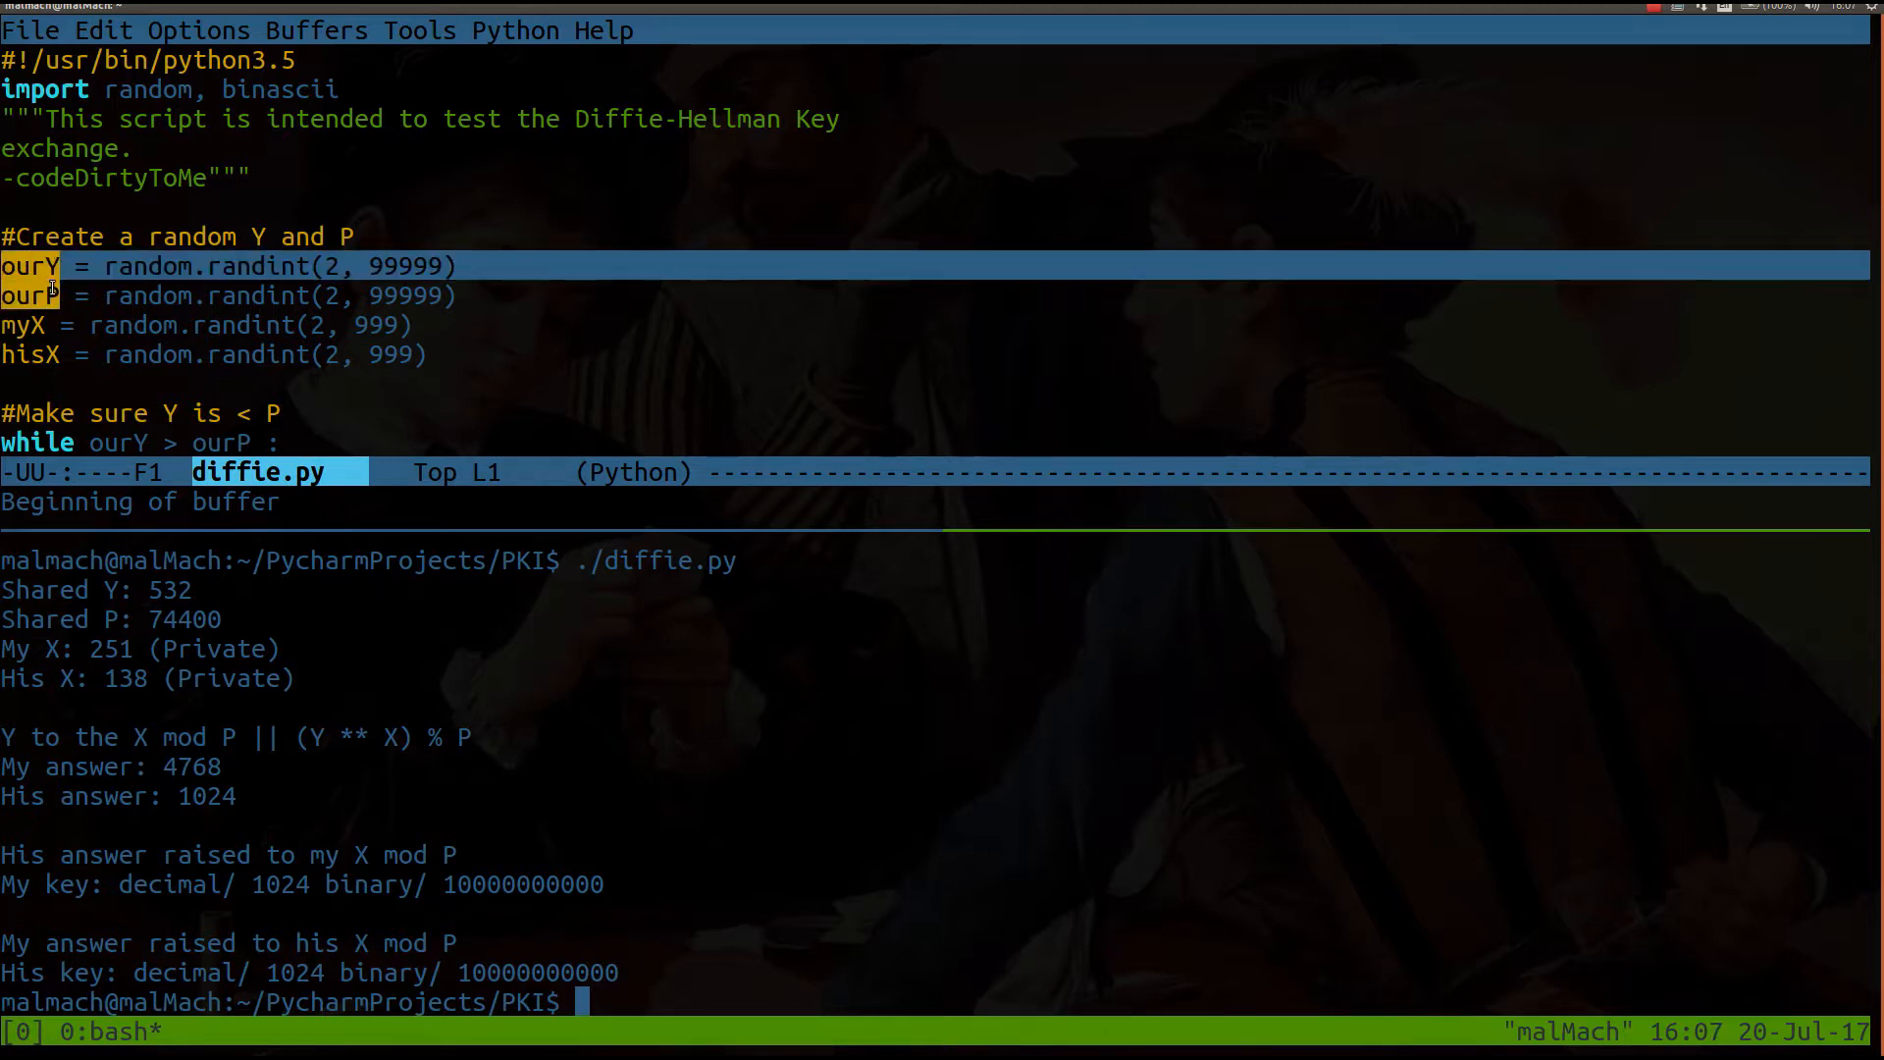
mouse_move(122, 275)
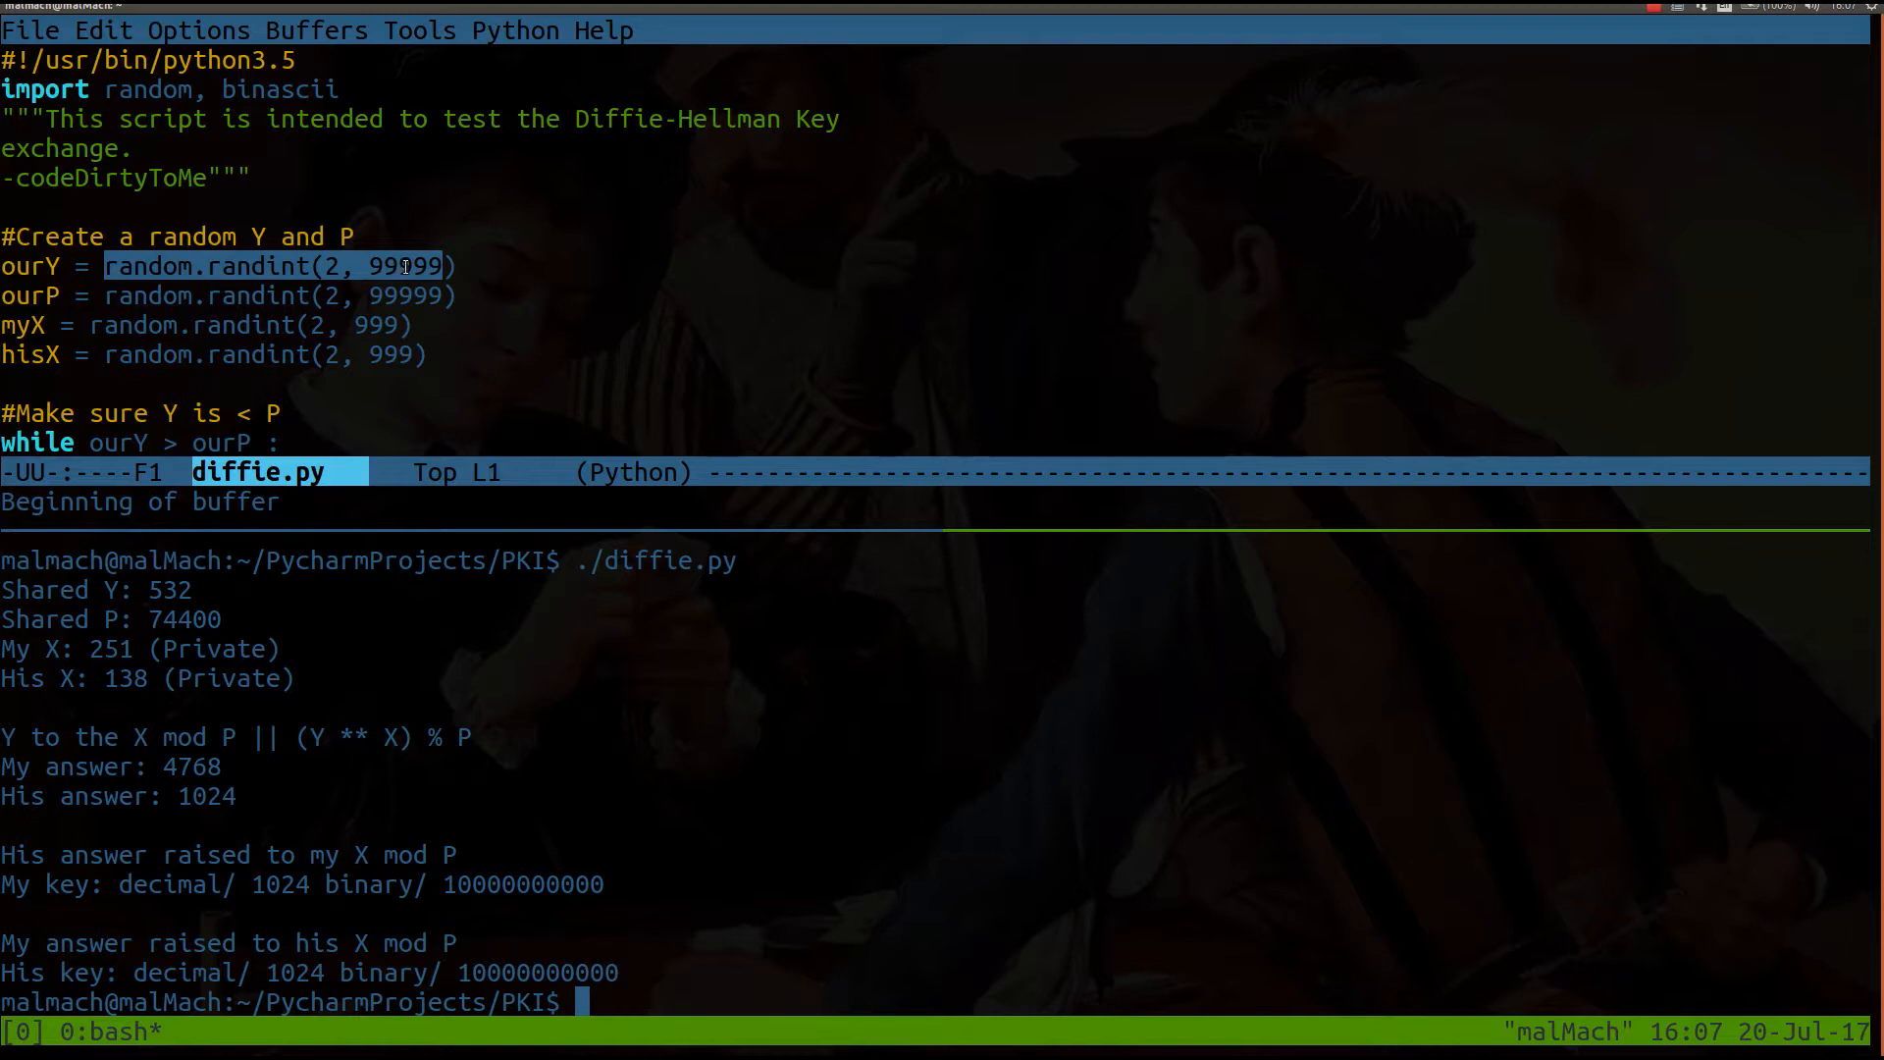
mouse_move(329, 294)
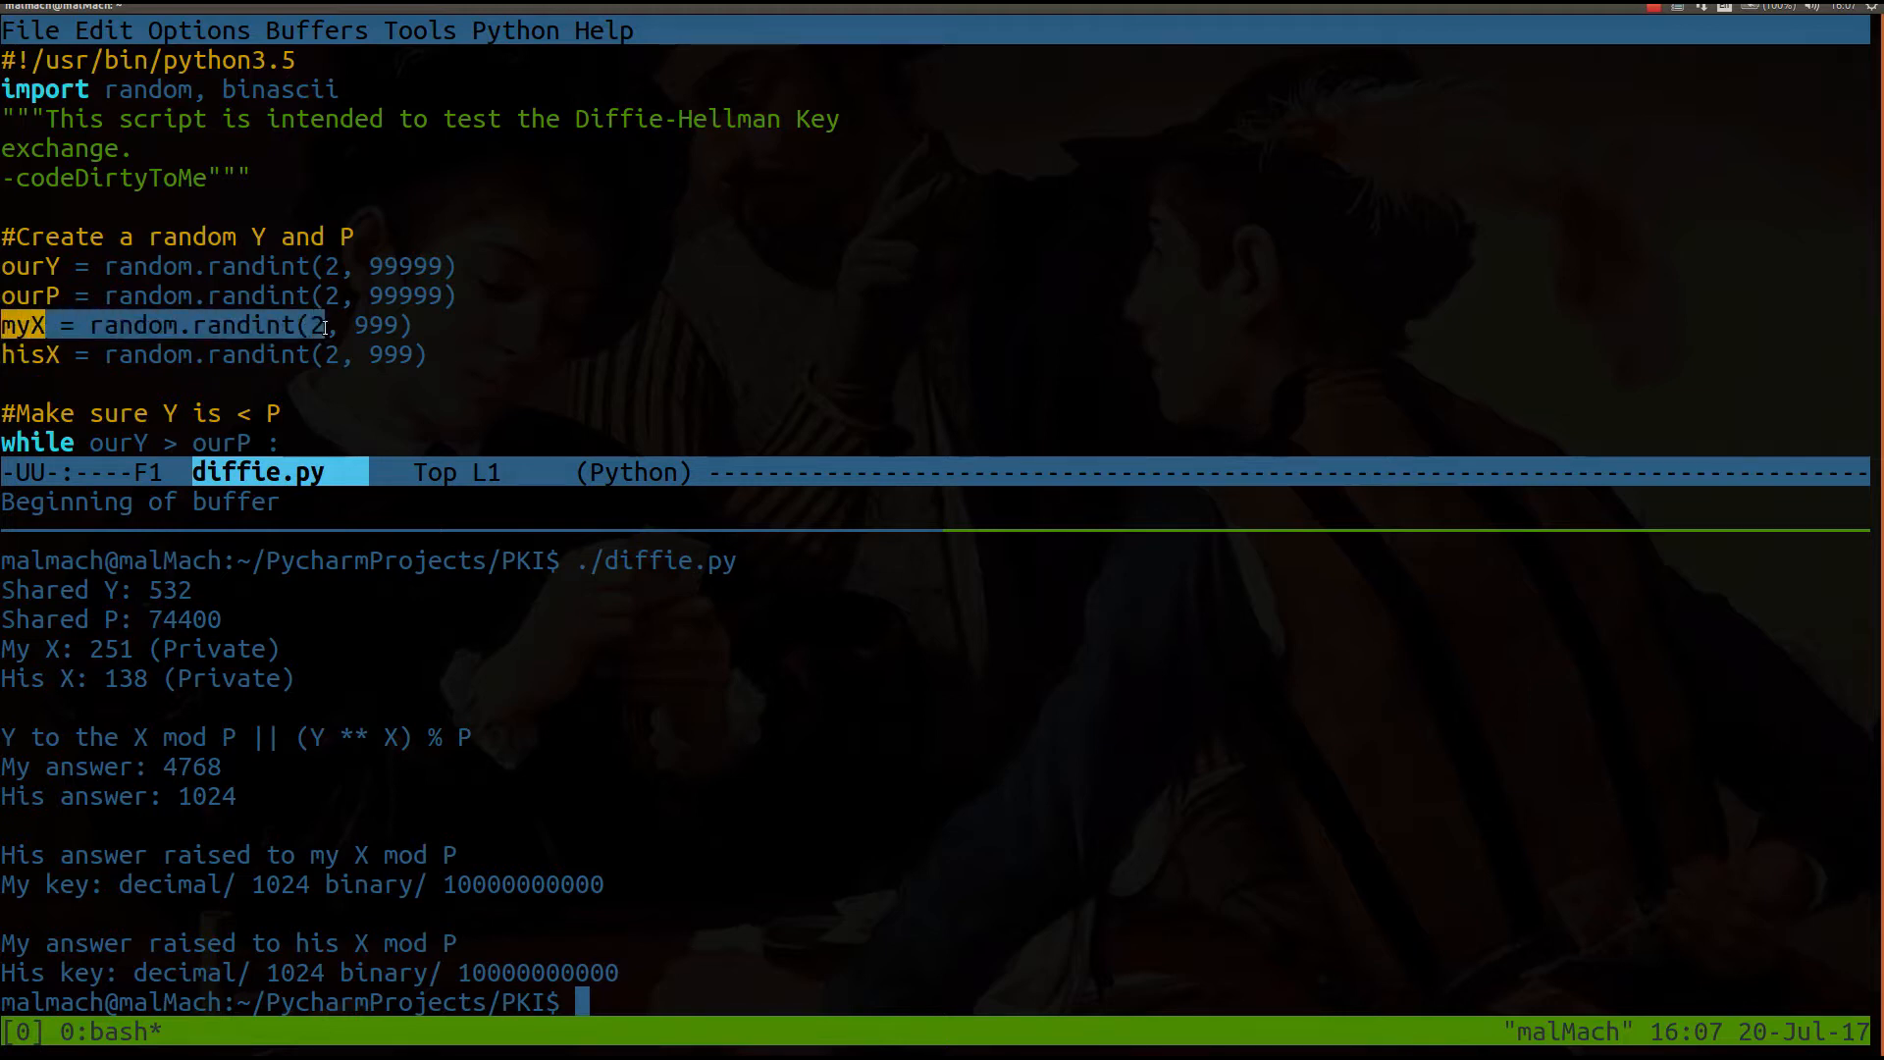
mouse_move(169, 334)
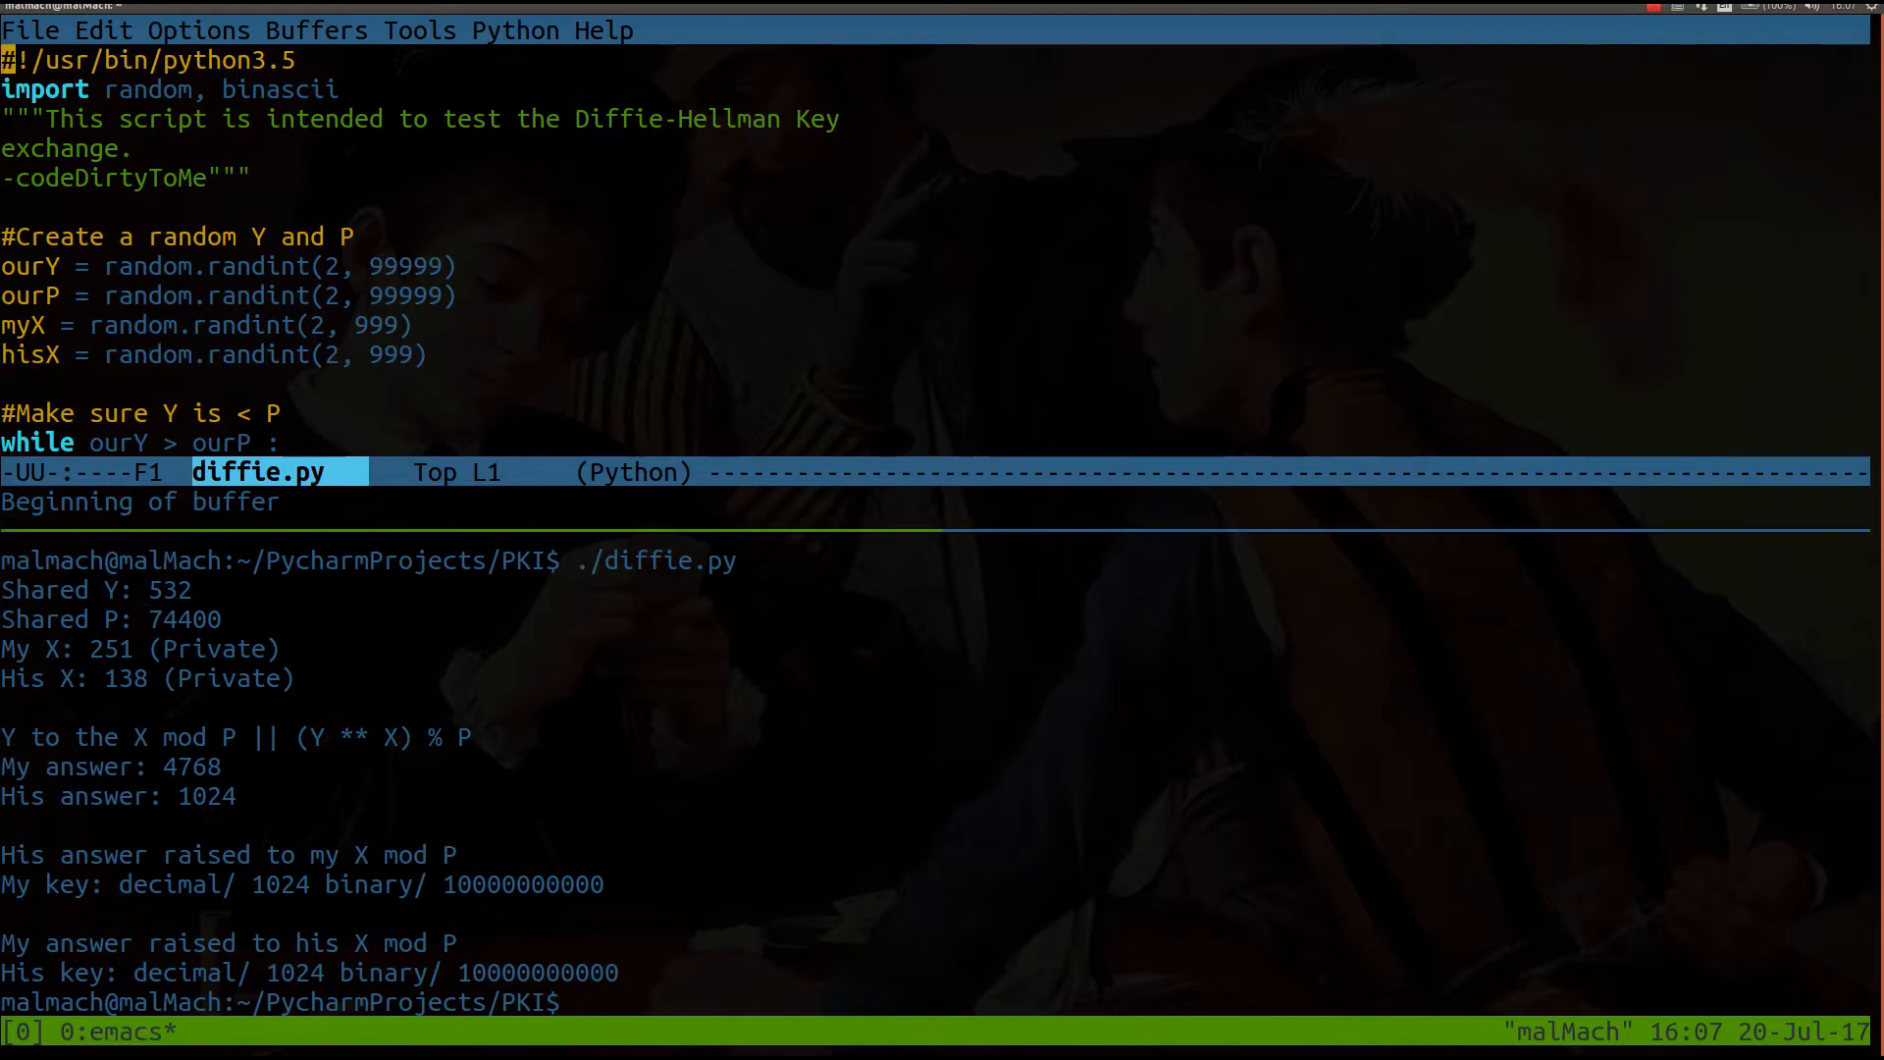
Step: Scroll diffie.py to the while loop keeping Y below P and the shared-value prints
scroll(down, 3)
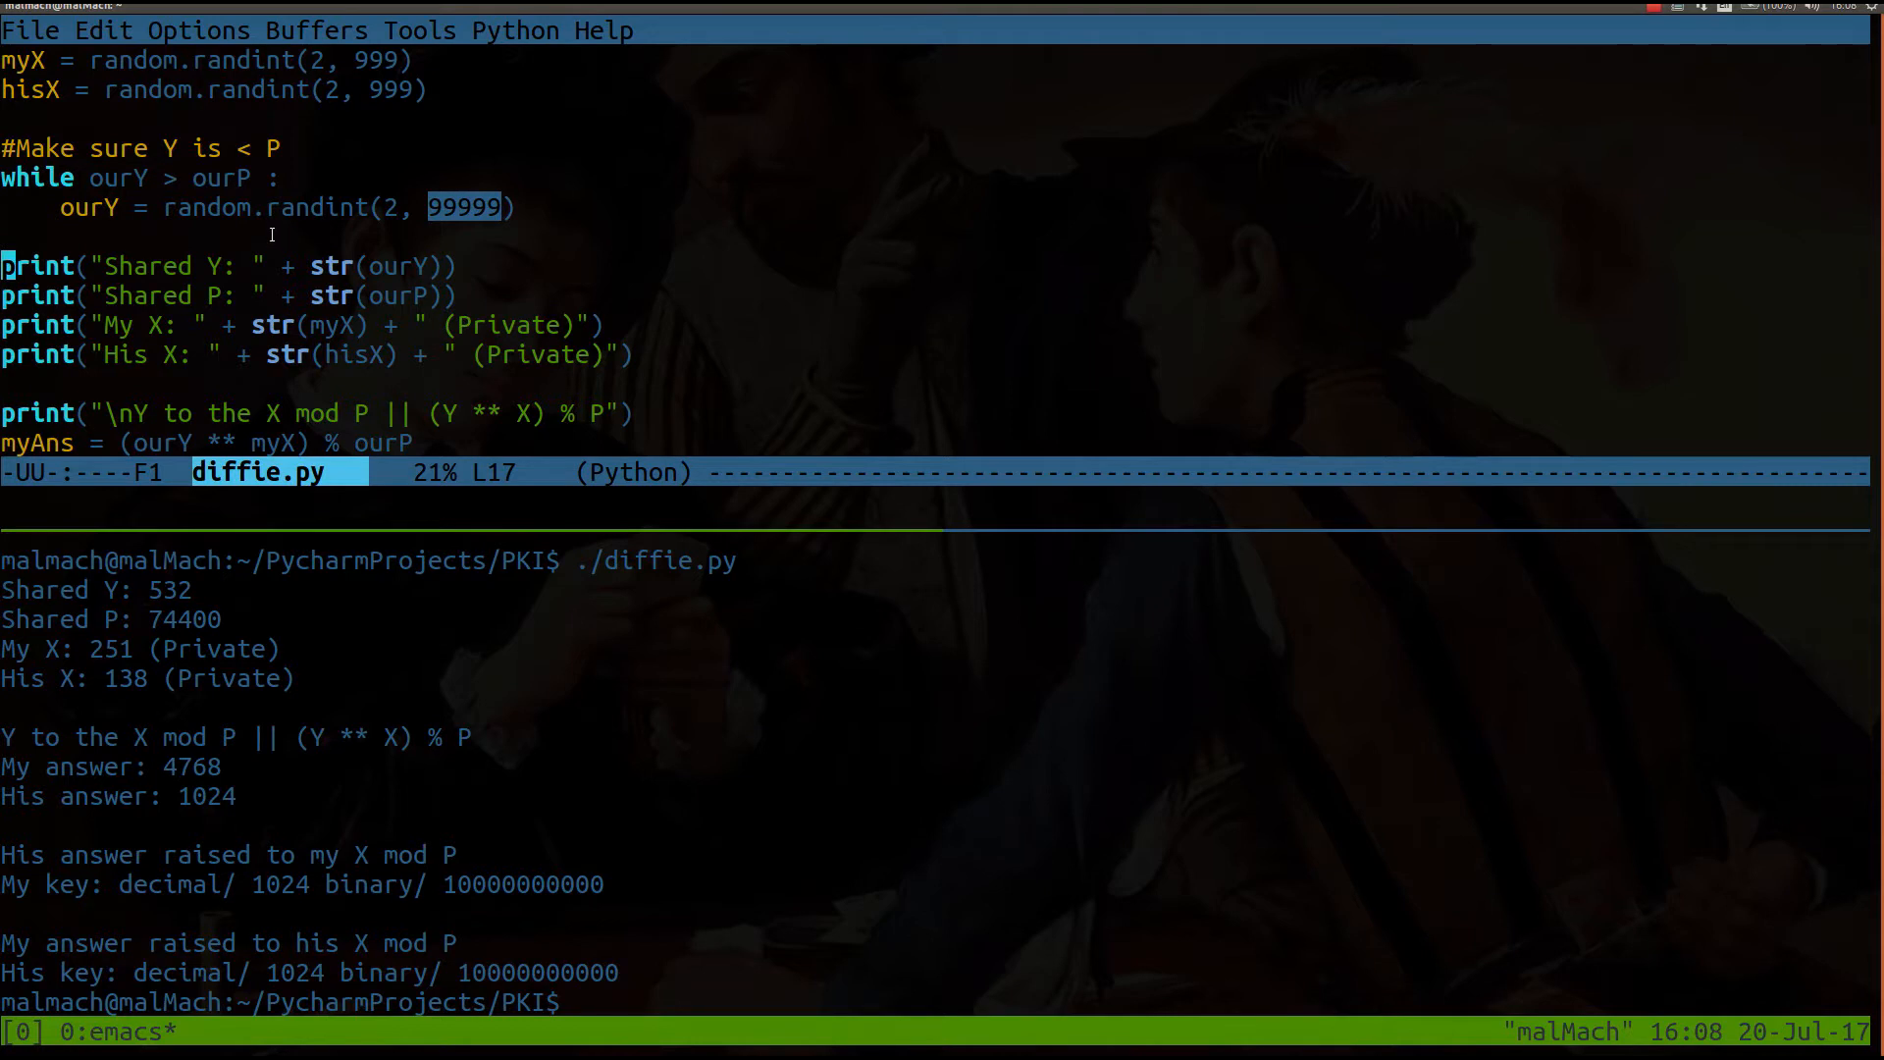
mouse_move(122, 233)
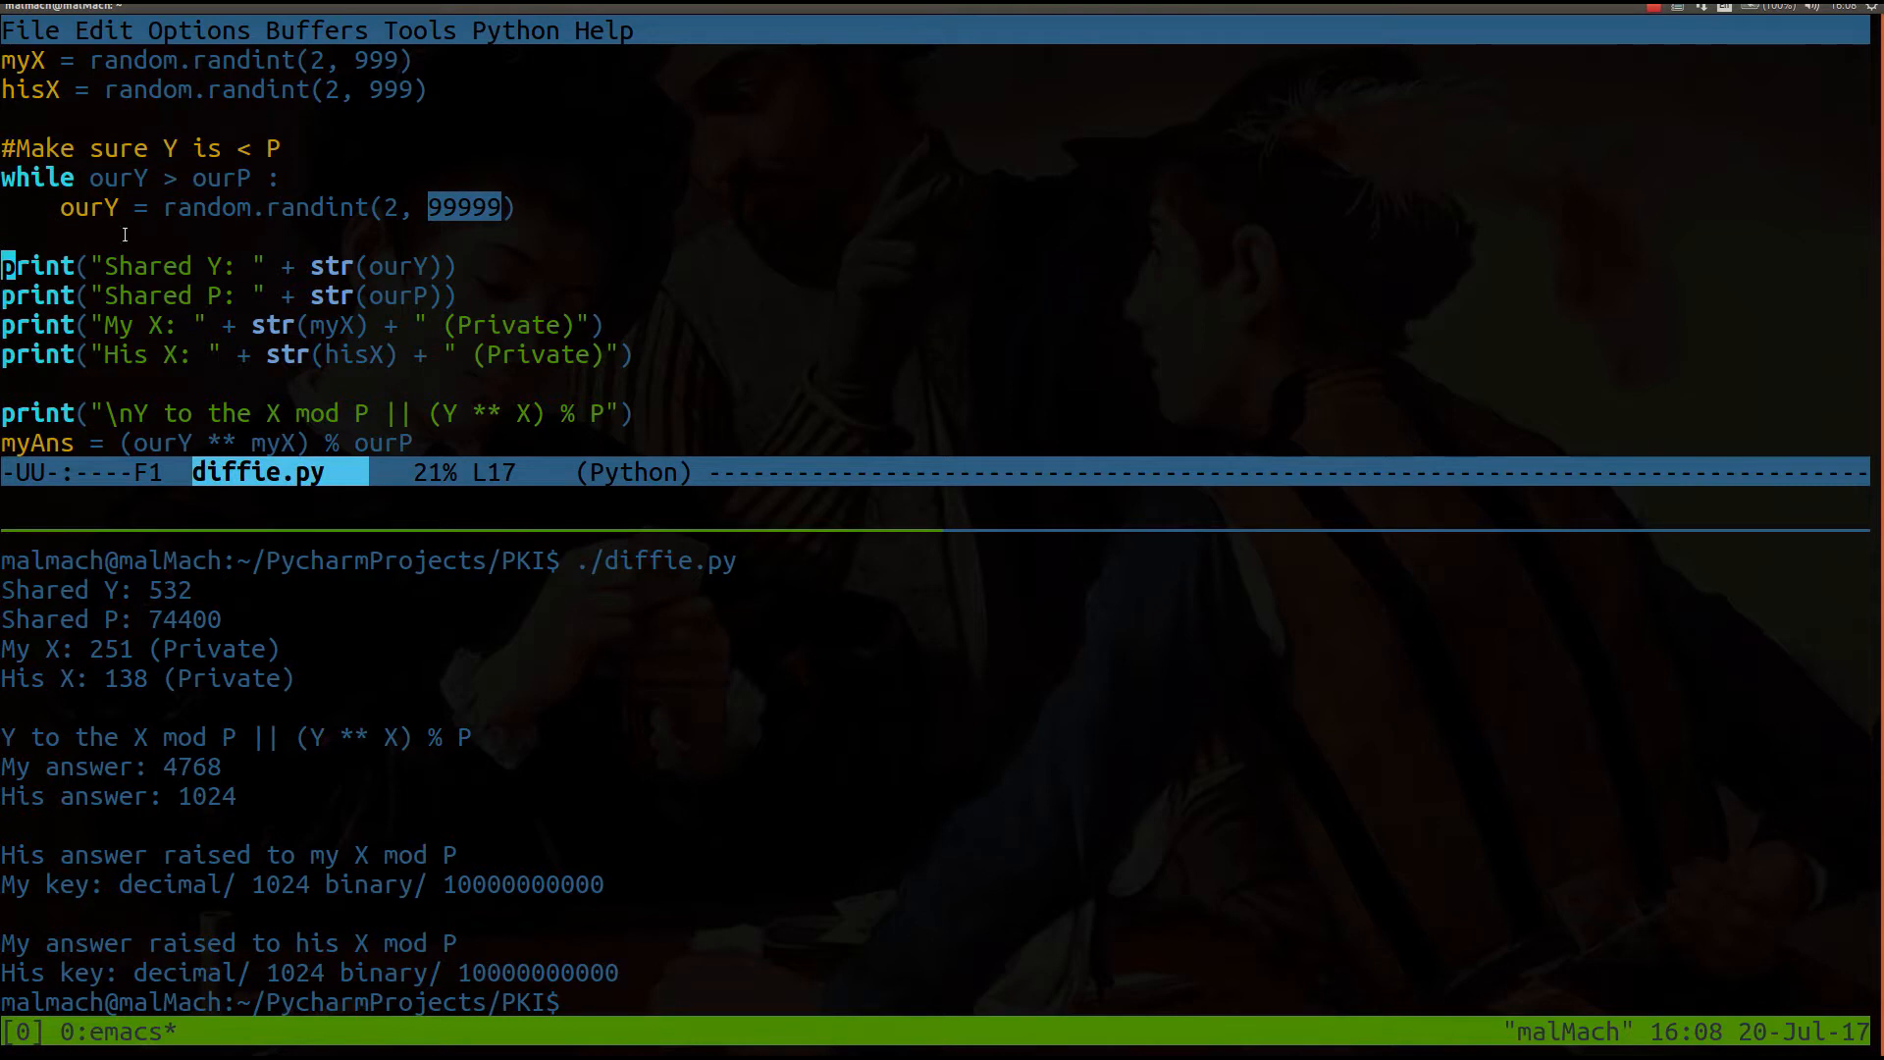
mouse_move(110, 314)
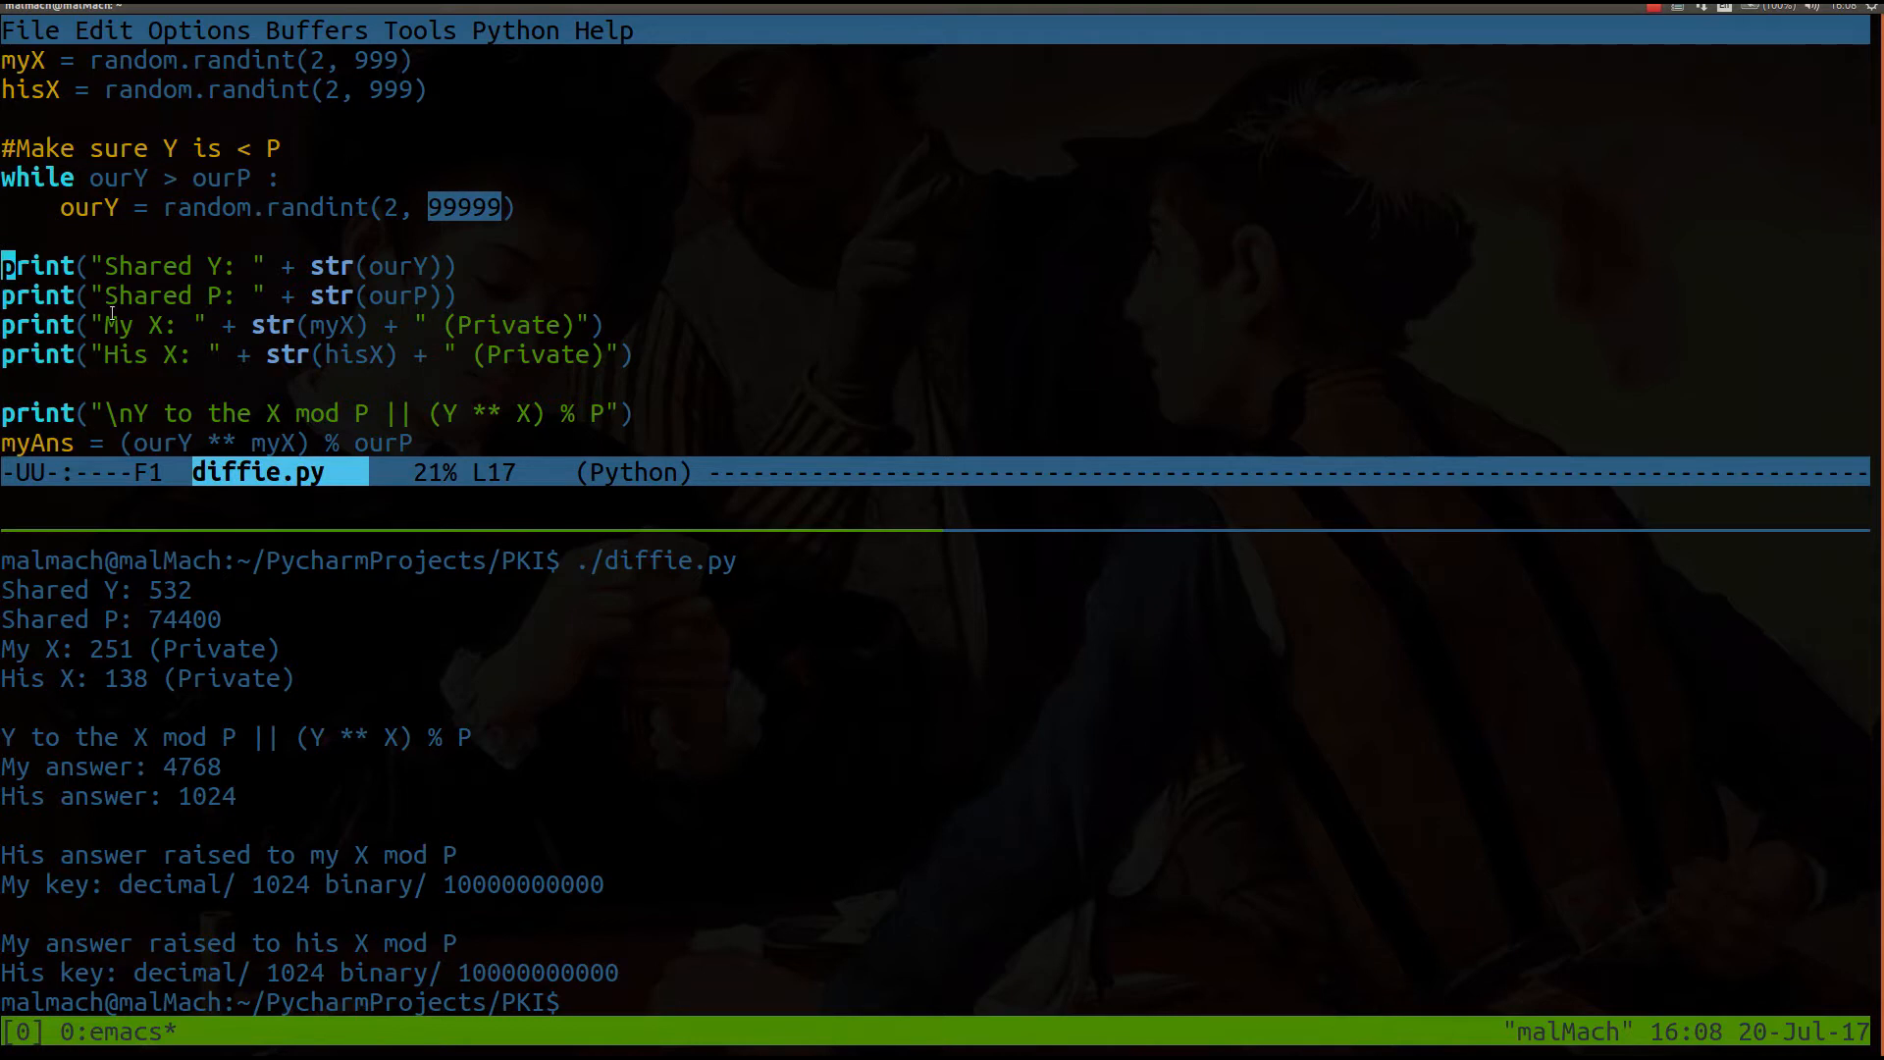
drag(4, 265, 589, 355)
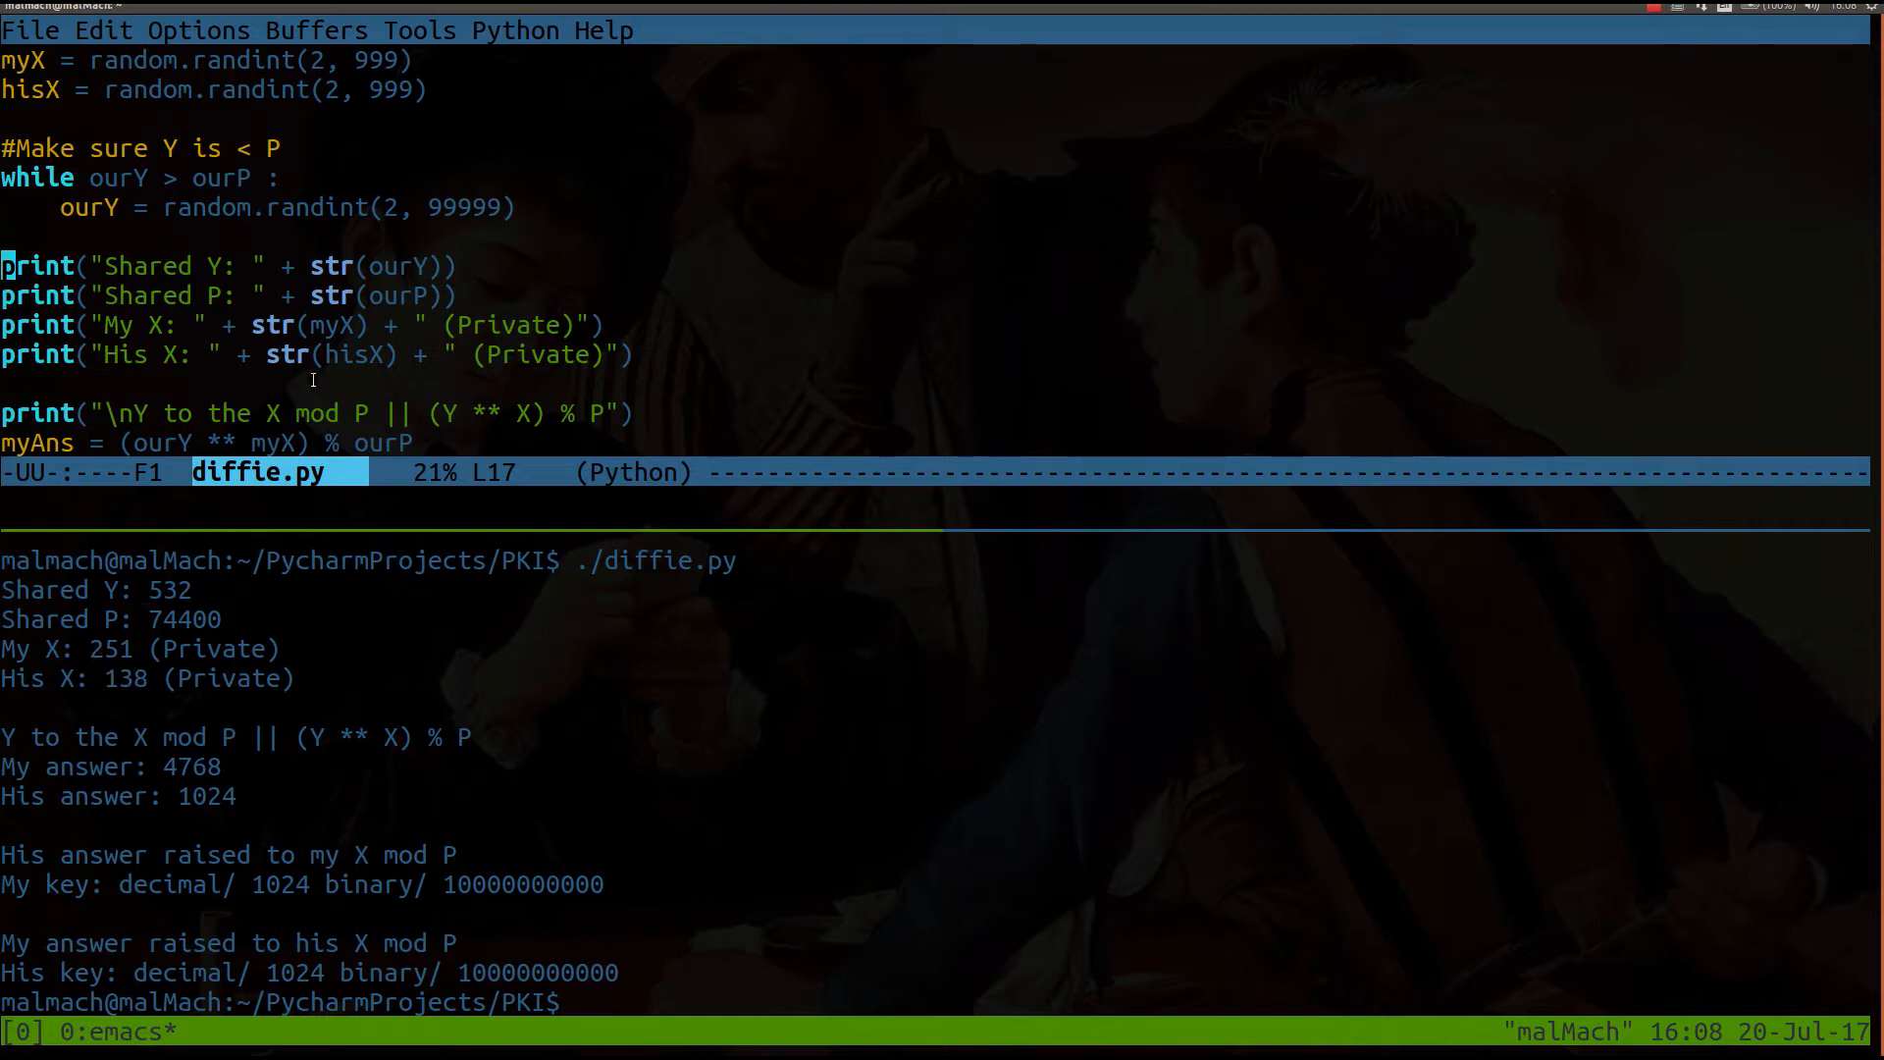
scroll(down, 3)
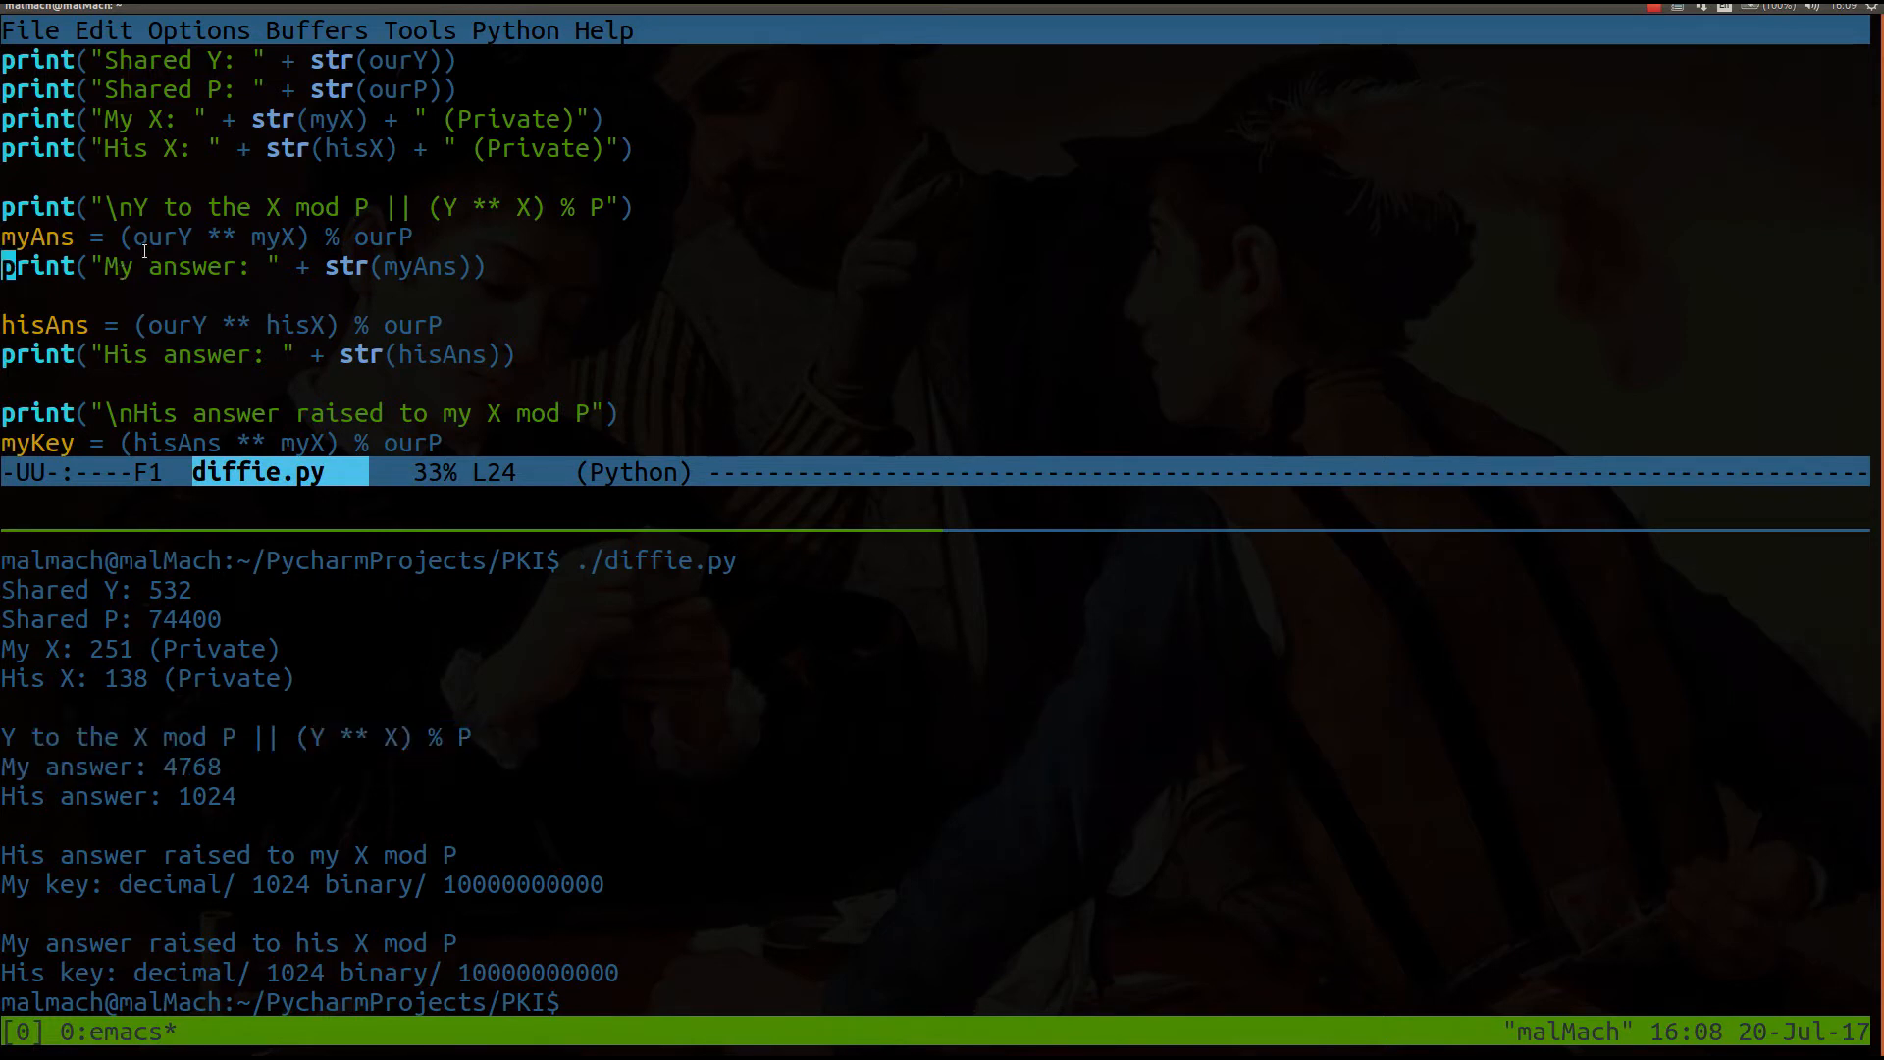
Step: Highlight the print line beside the myAns and hisAns calculations
double_click(31, 236)
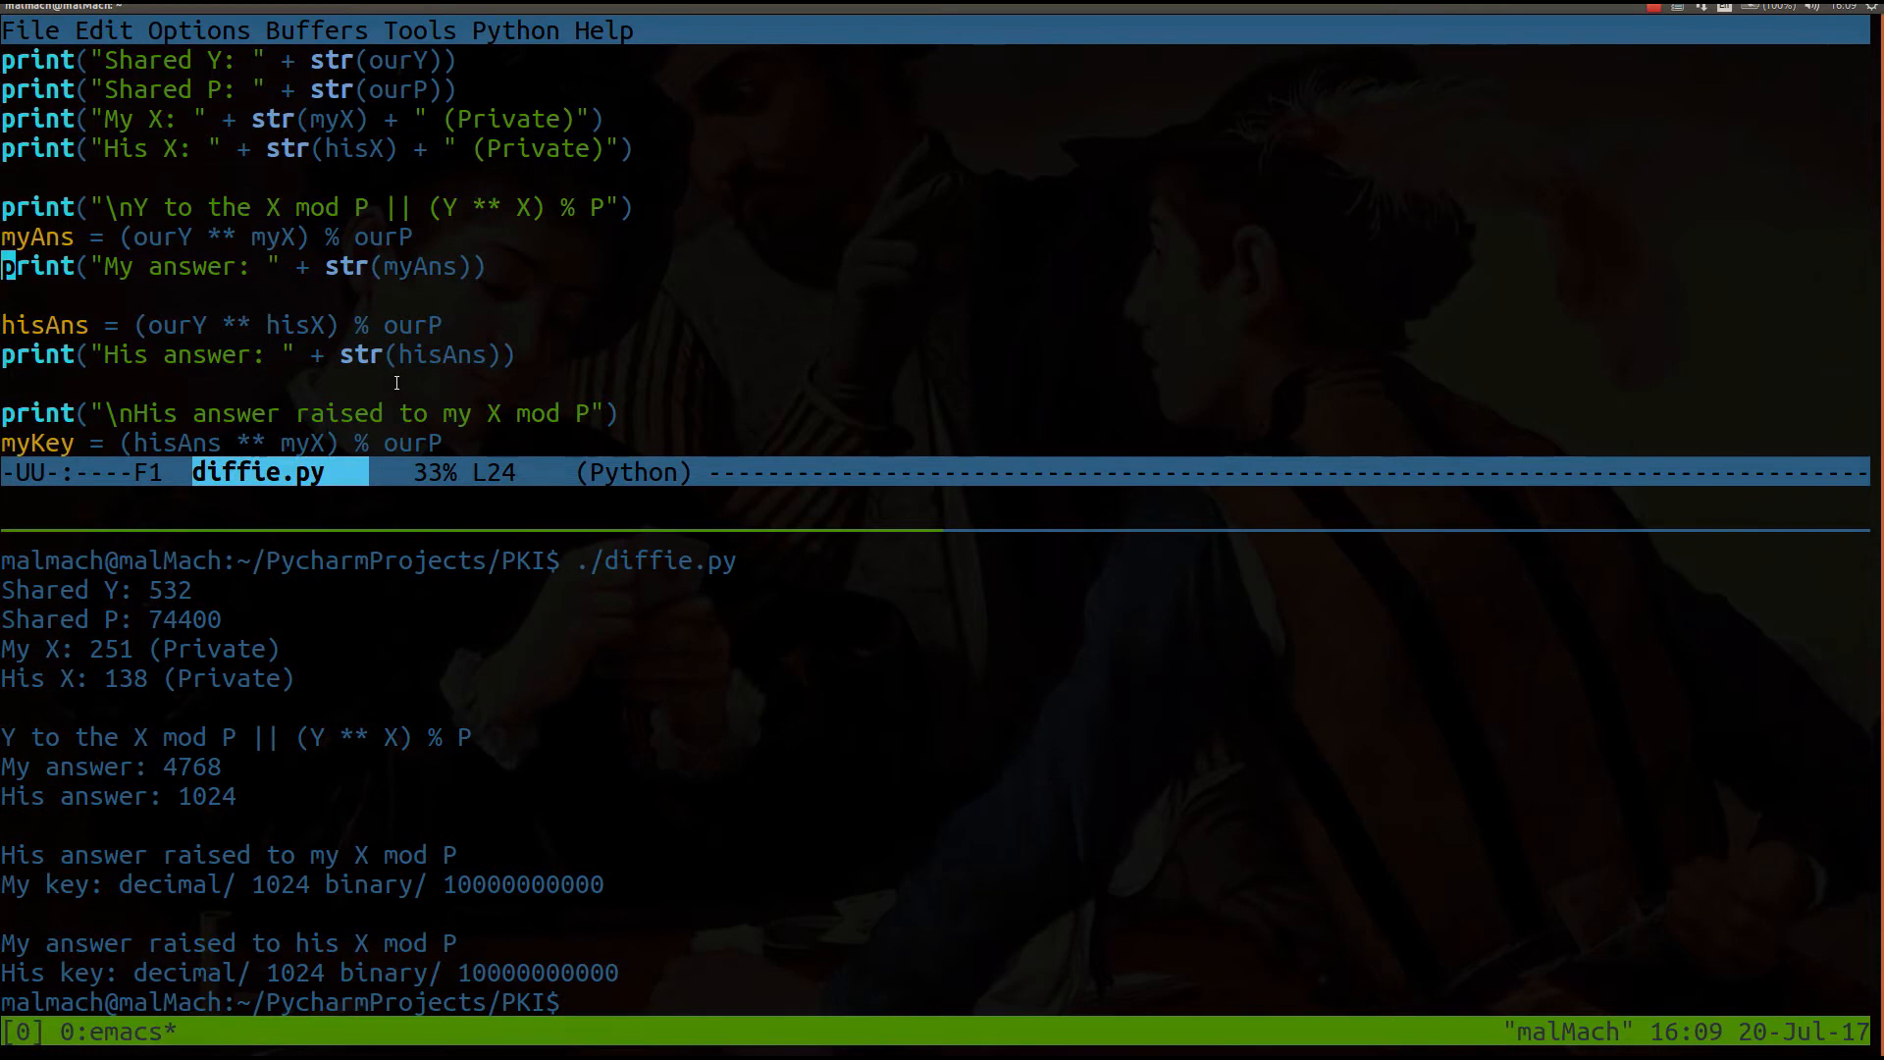
Step: Scroll to myKey, hisKey and exit(0) at the end, highlighting the 1024 output
scroll(down, 3)
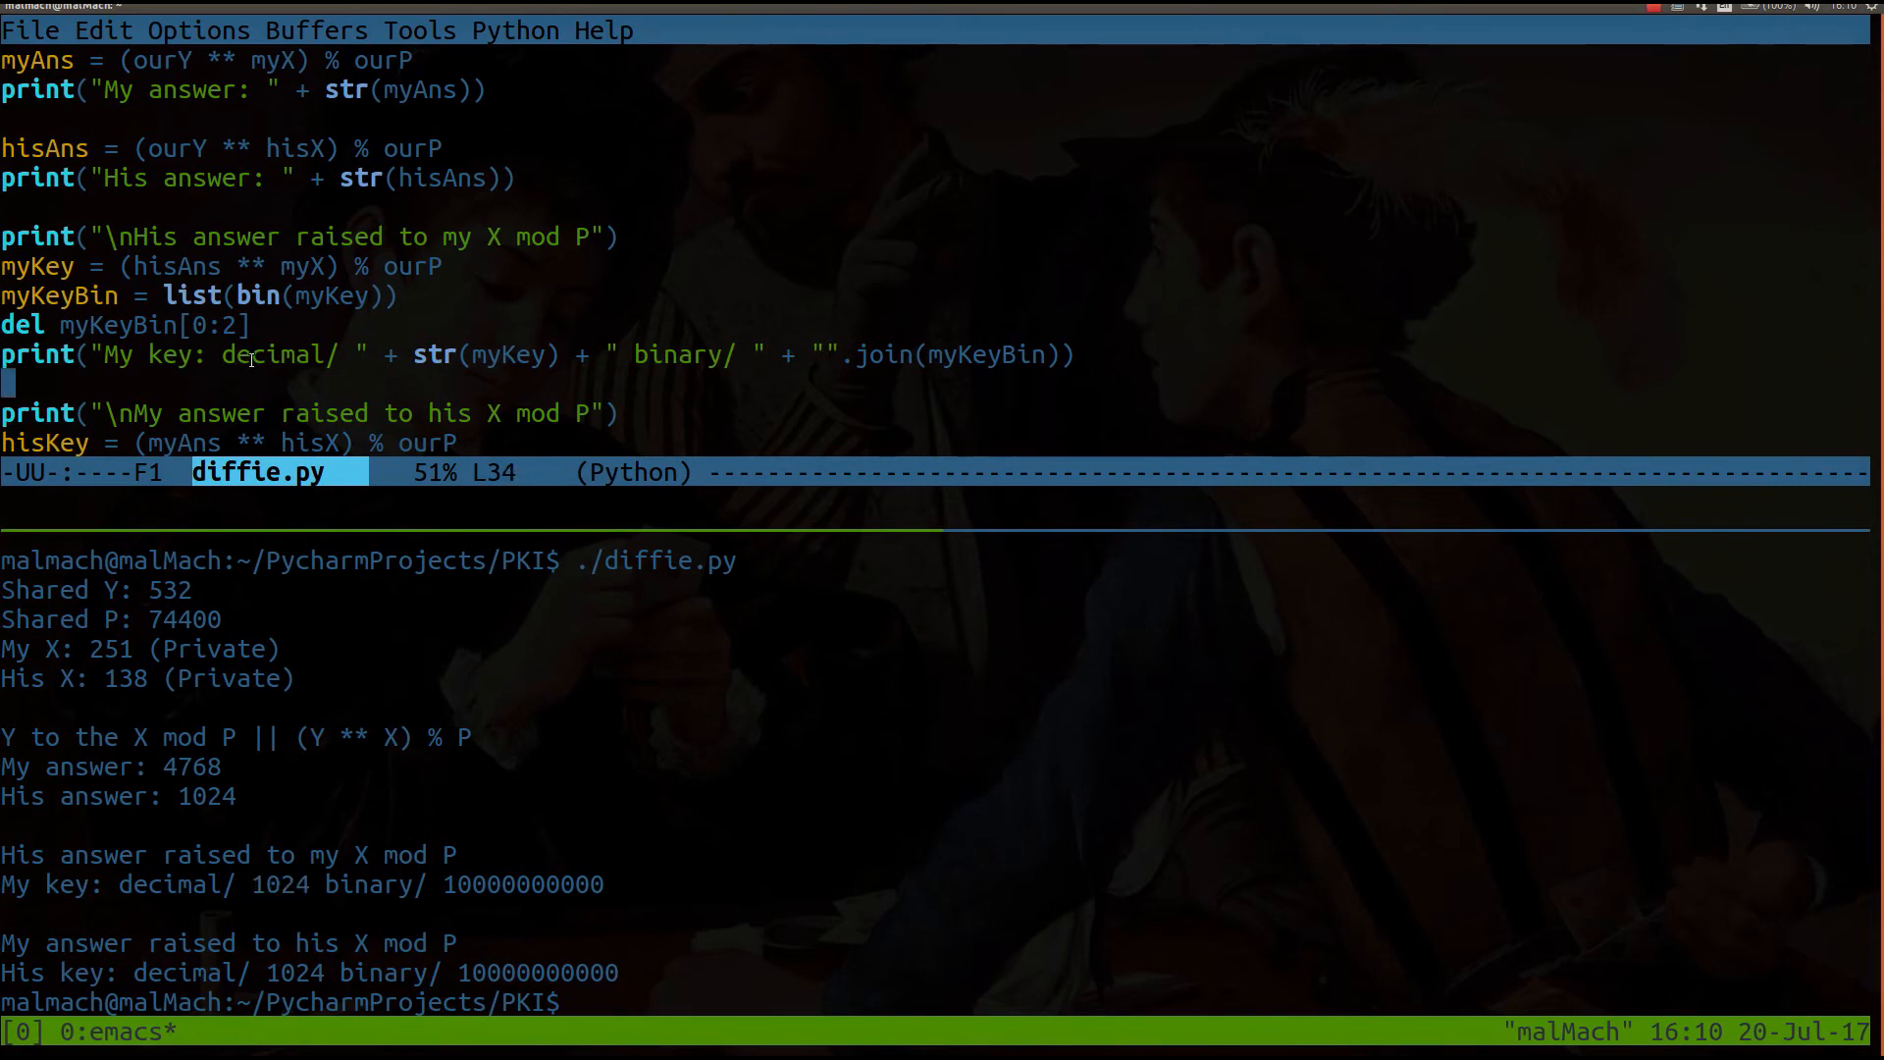
scroll(down, 3)
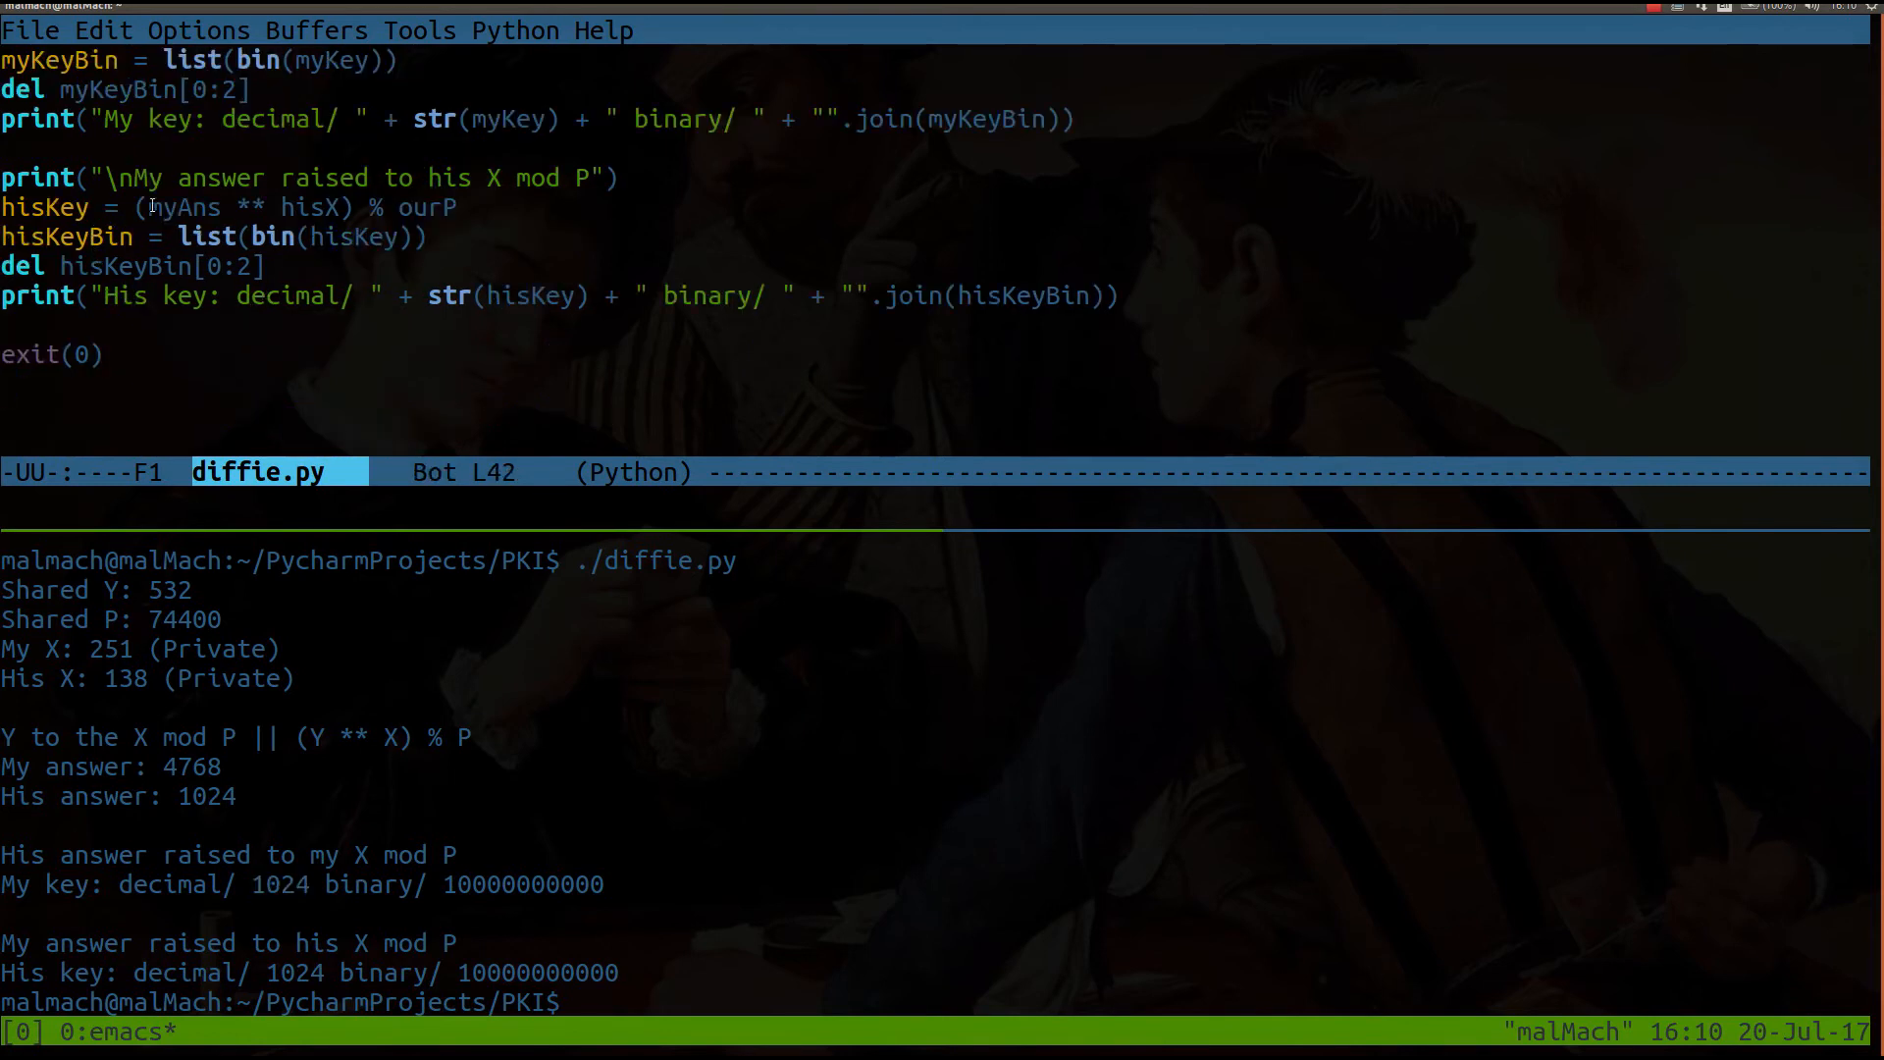
double_click(186, 208)
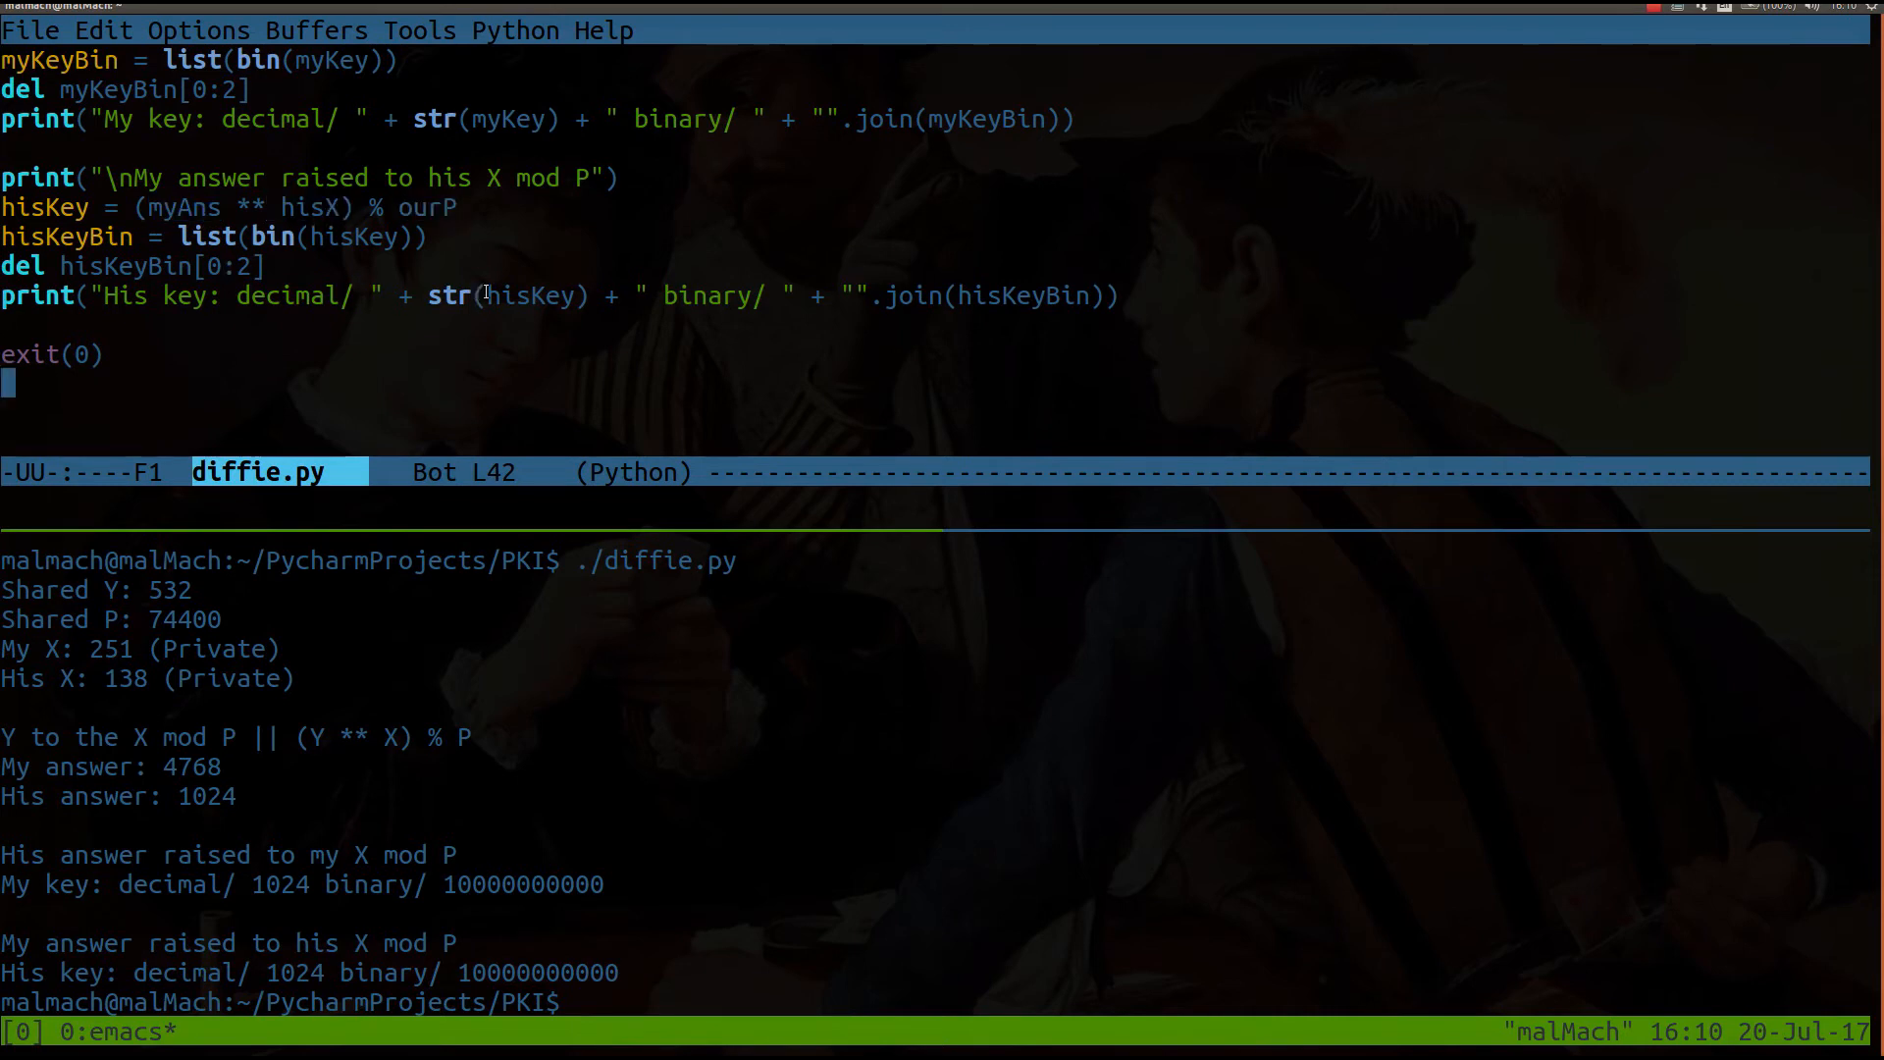
mouse_move(157, 974)
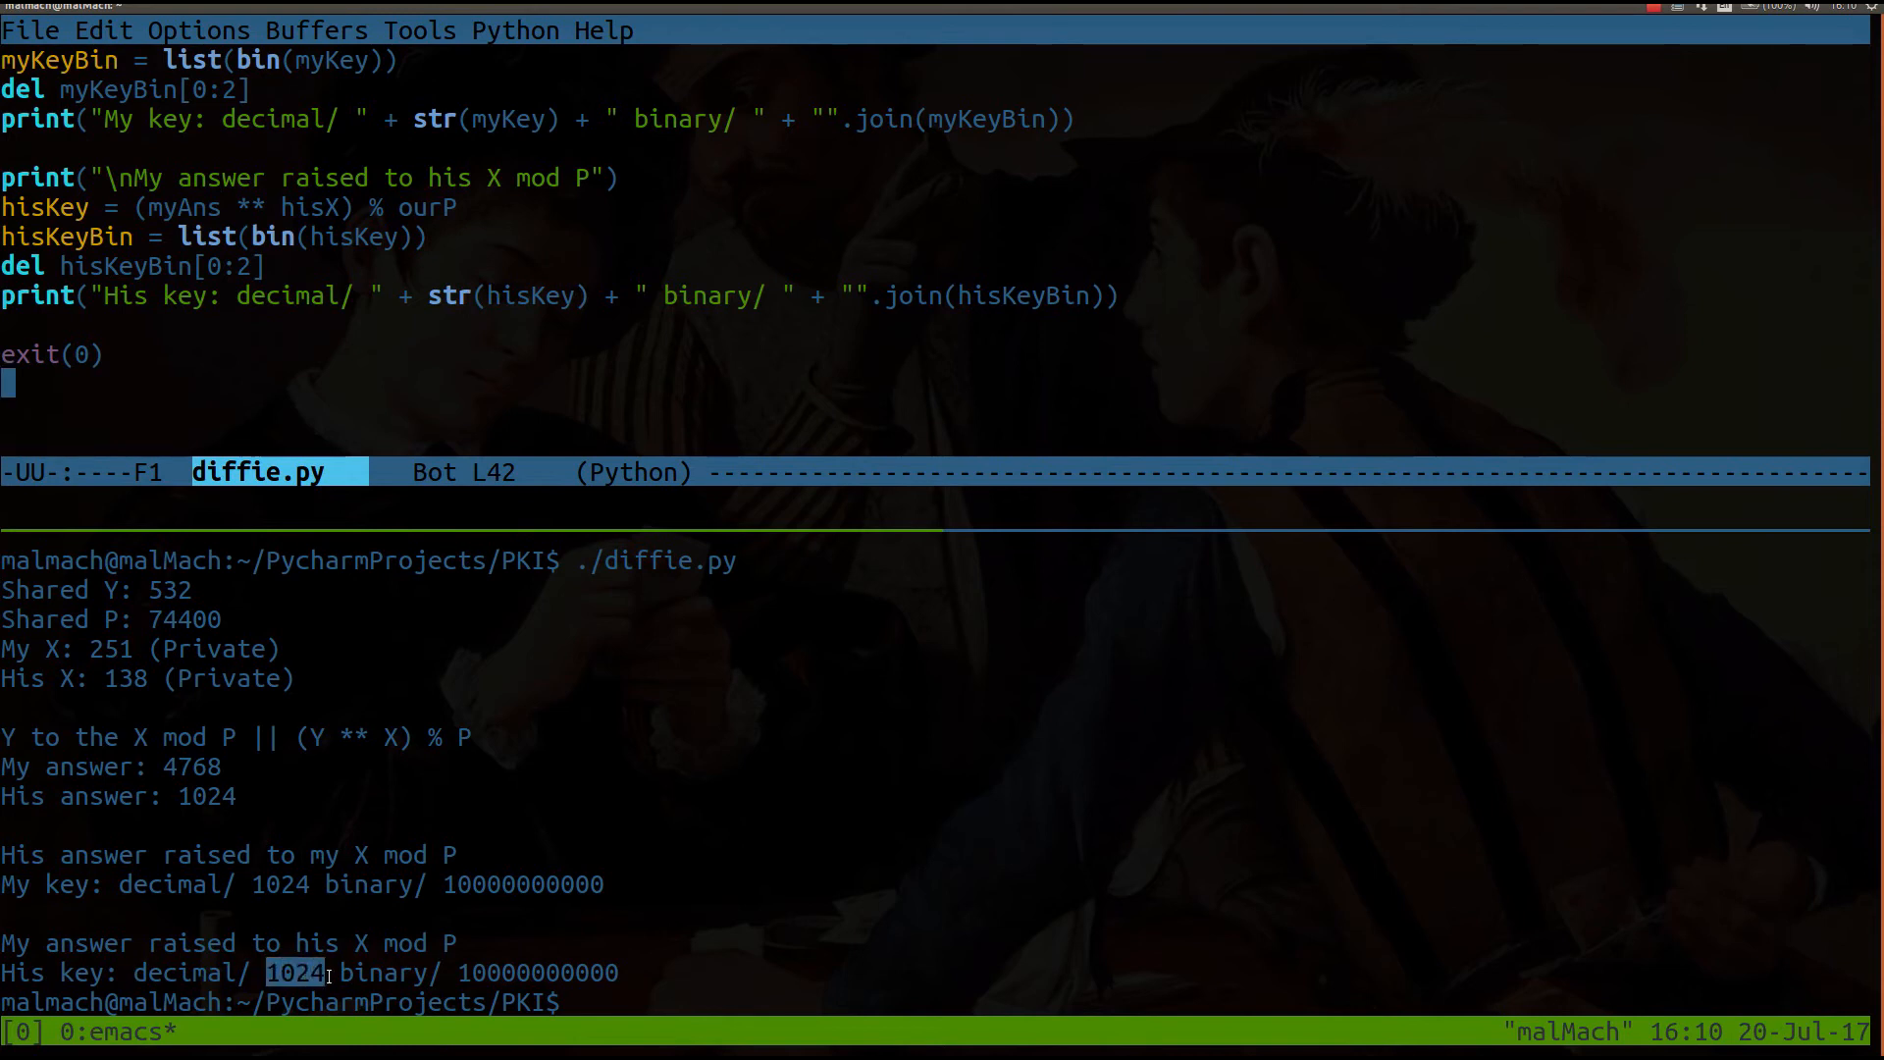
mouse_move(180, 796)
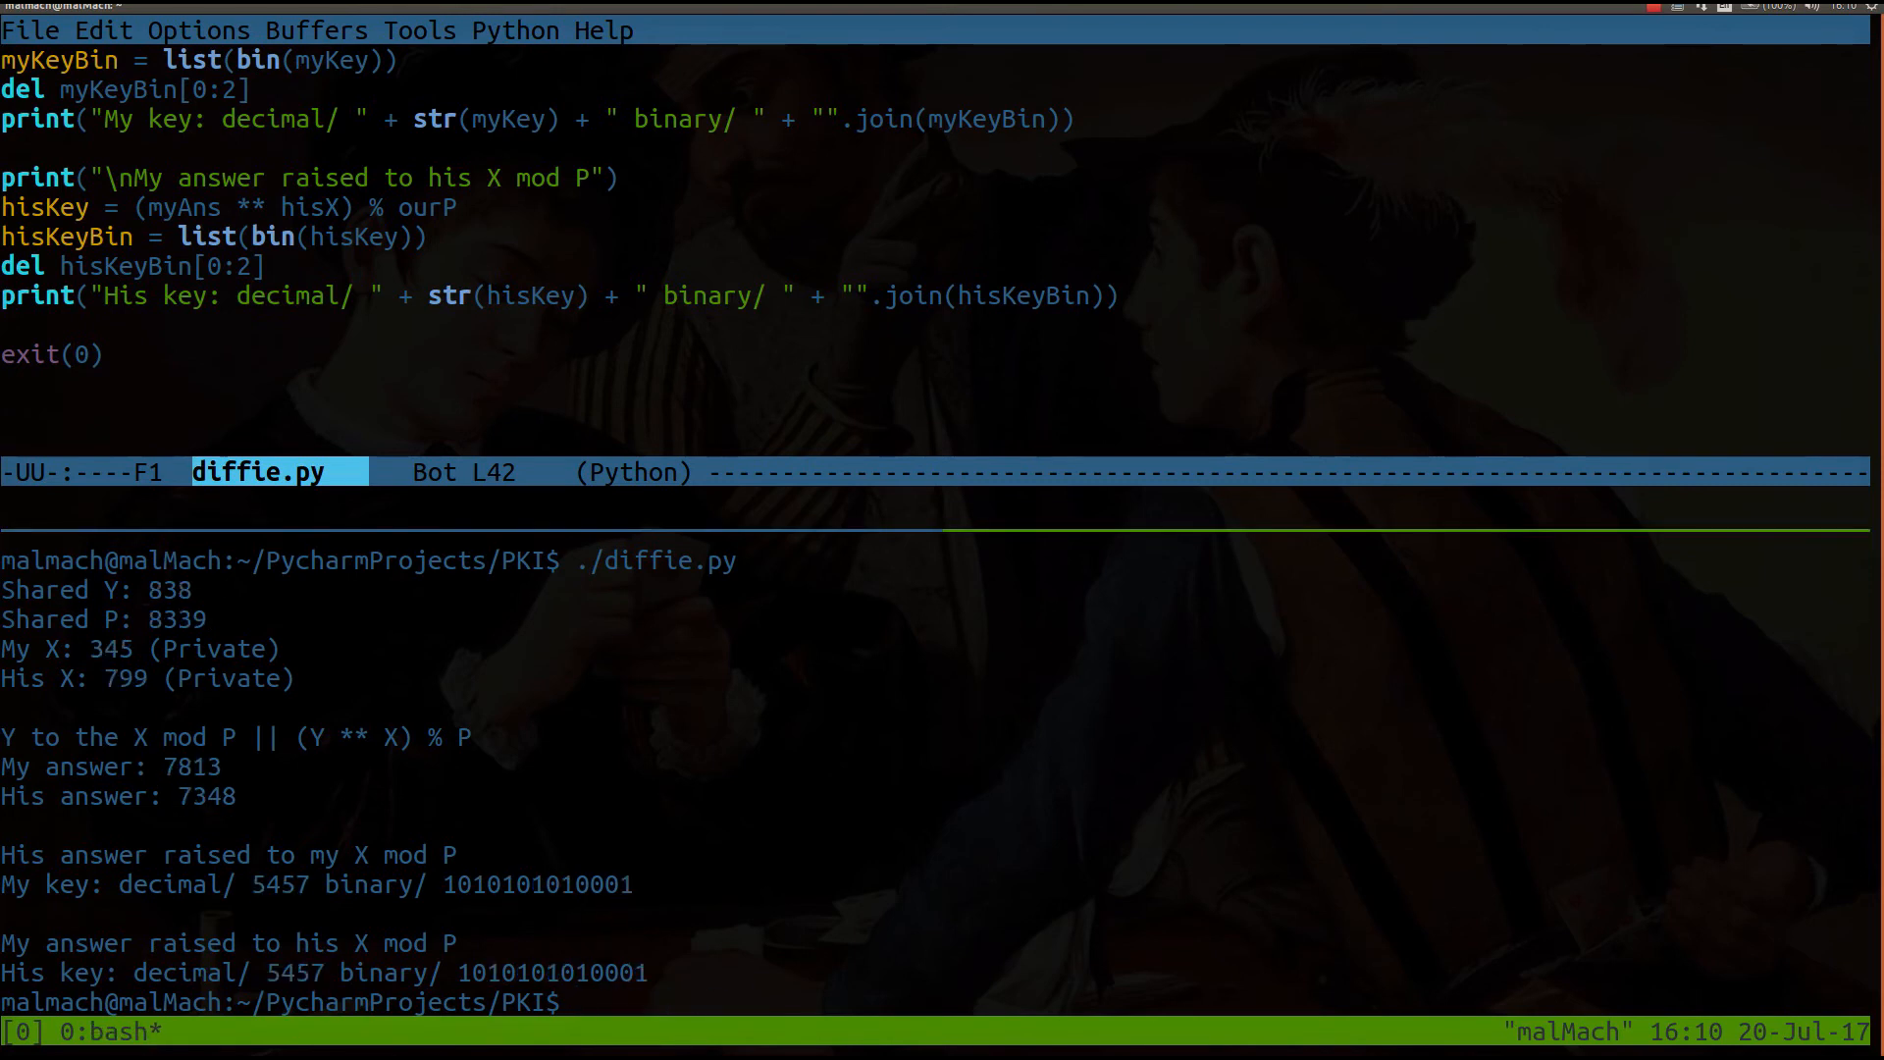
mouse_move(263, 796)
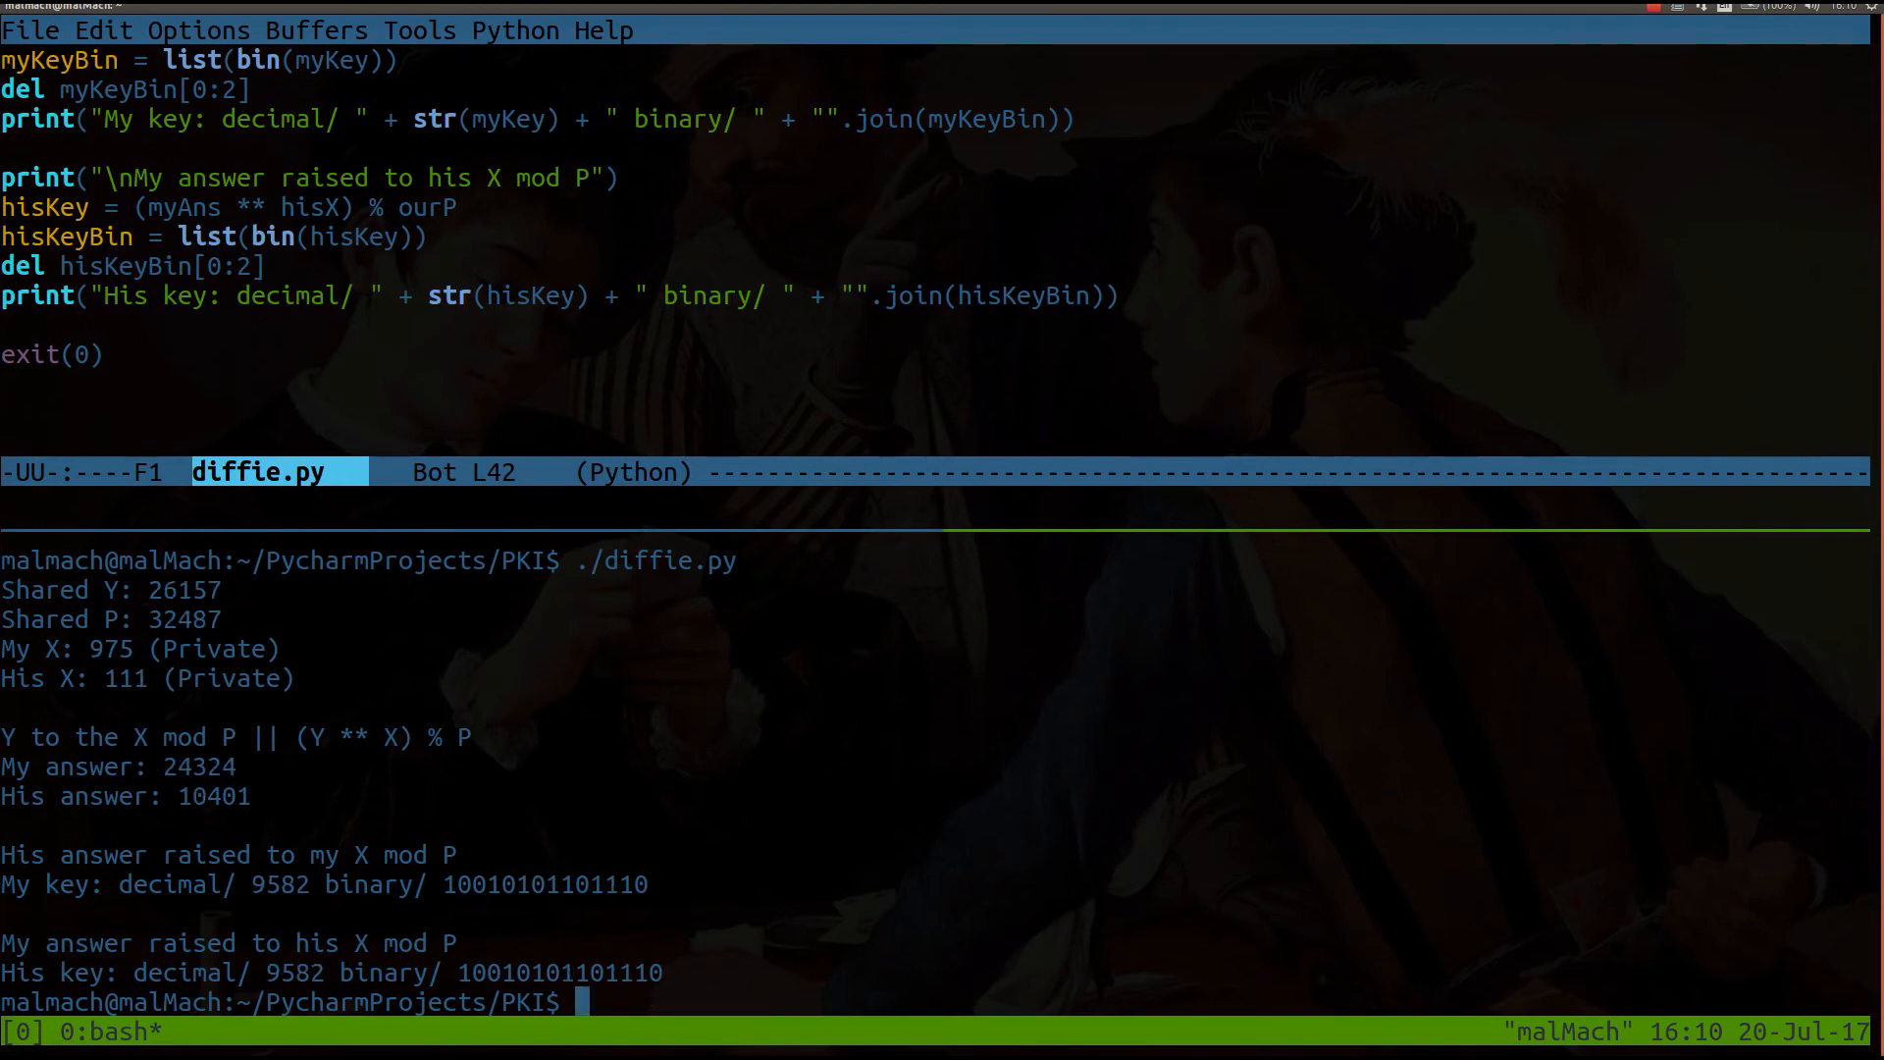
Step: Highlight the matching key value in the shell output after rerunning ./diffie.py
double_click(279, 883)
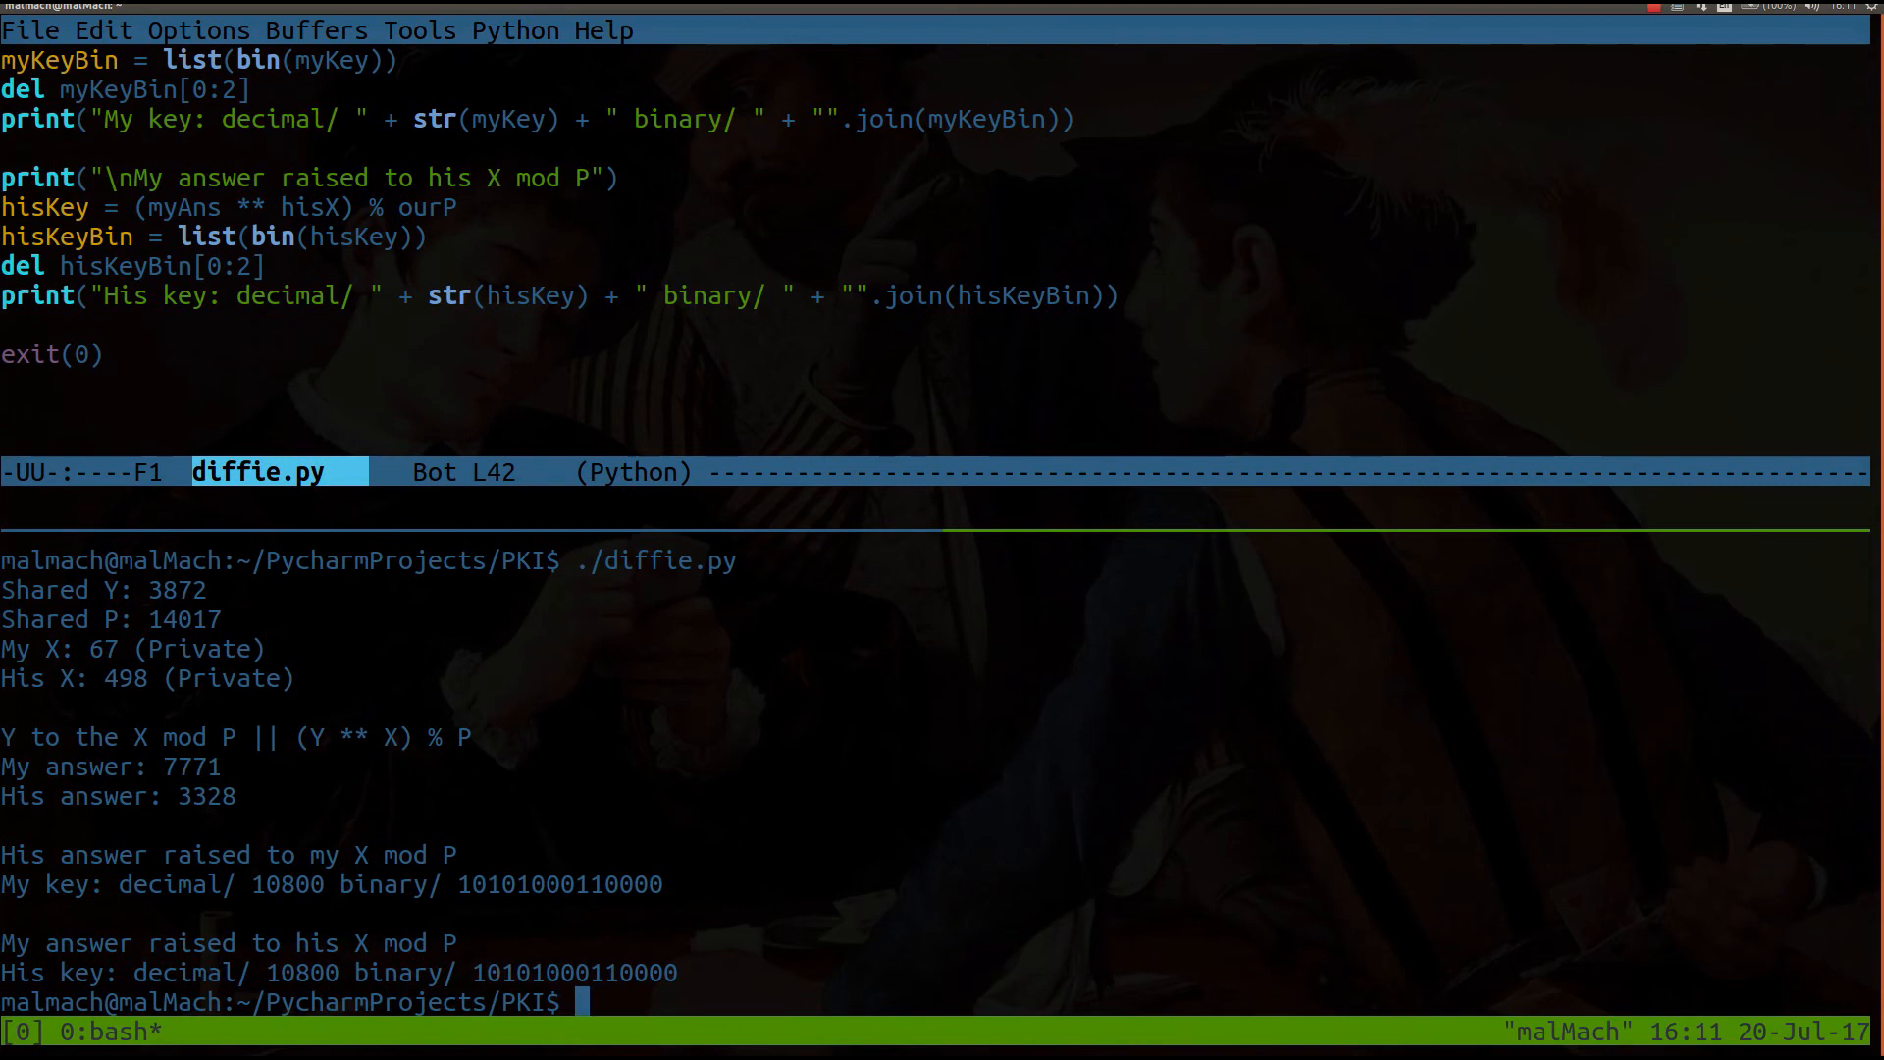
mouse_move(681, 807)
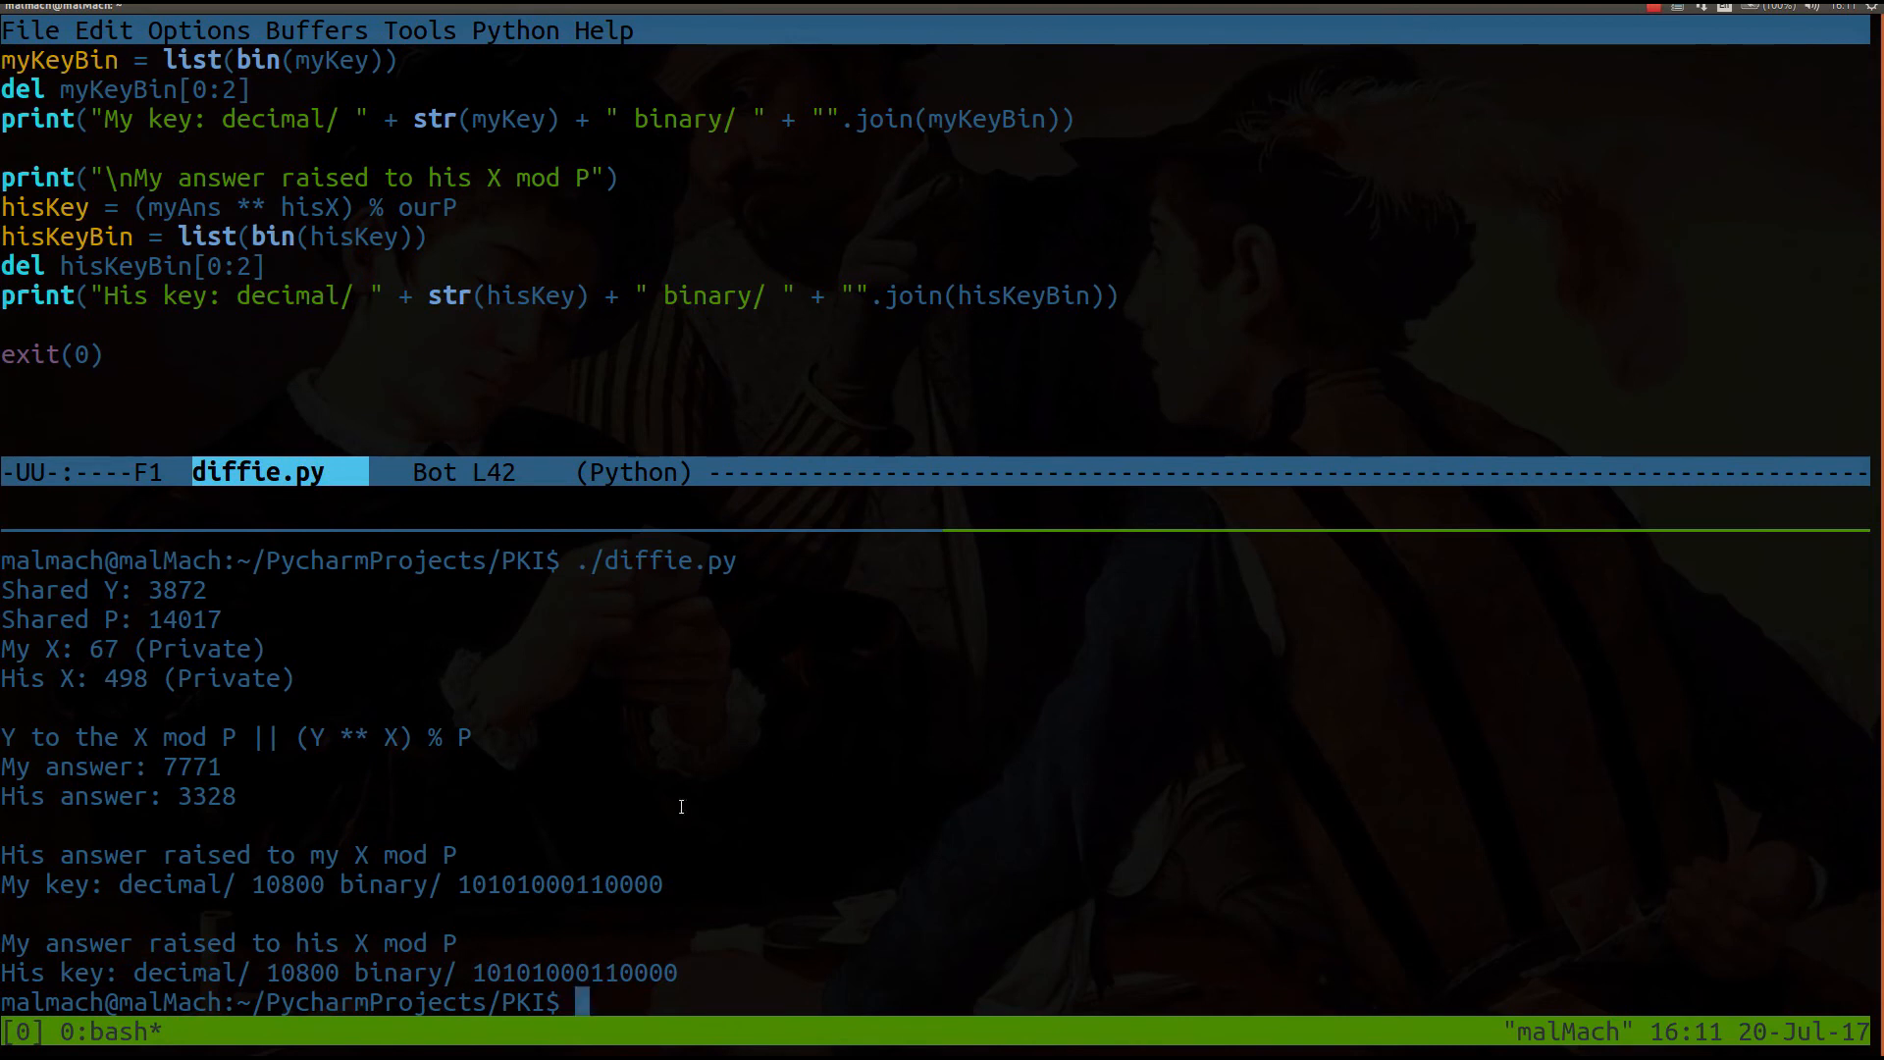